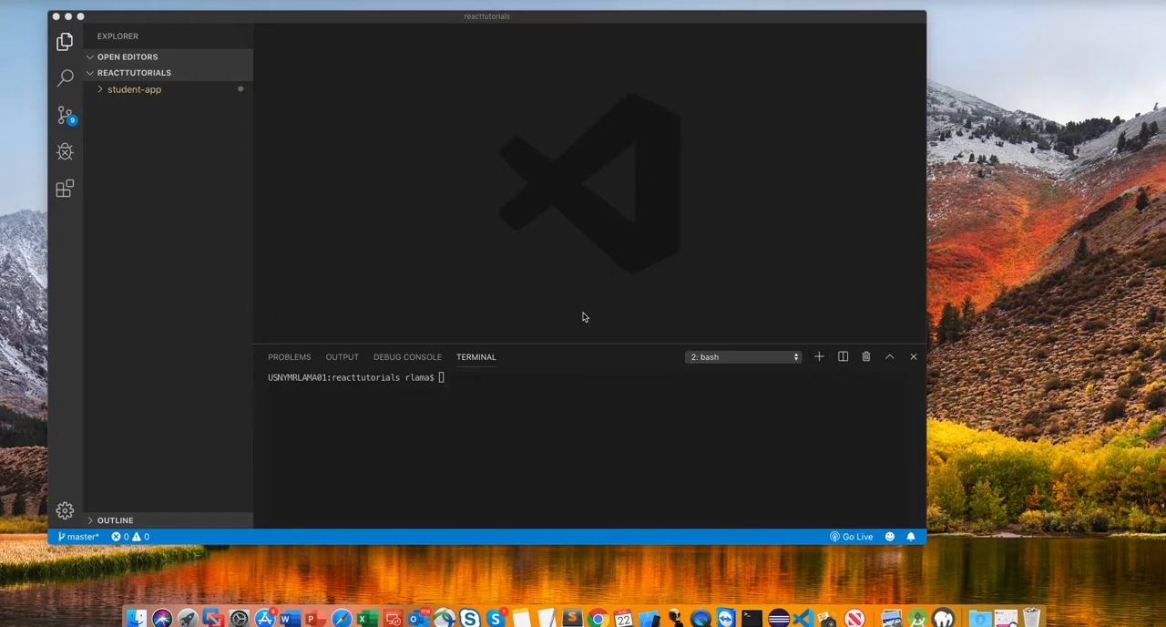
mouse_move(134, 89)
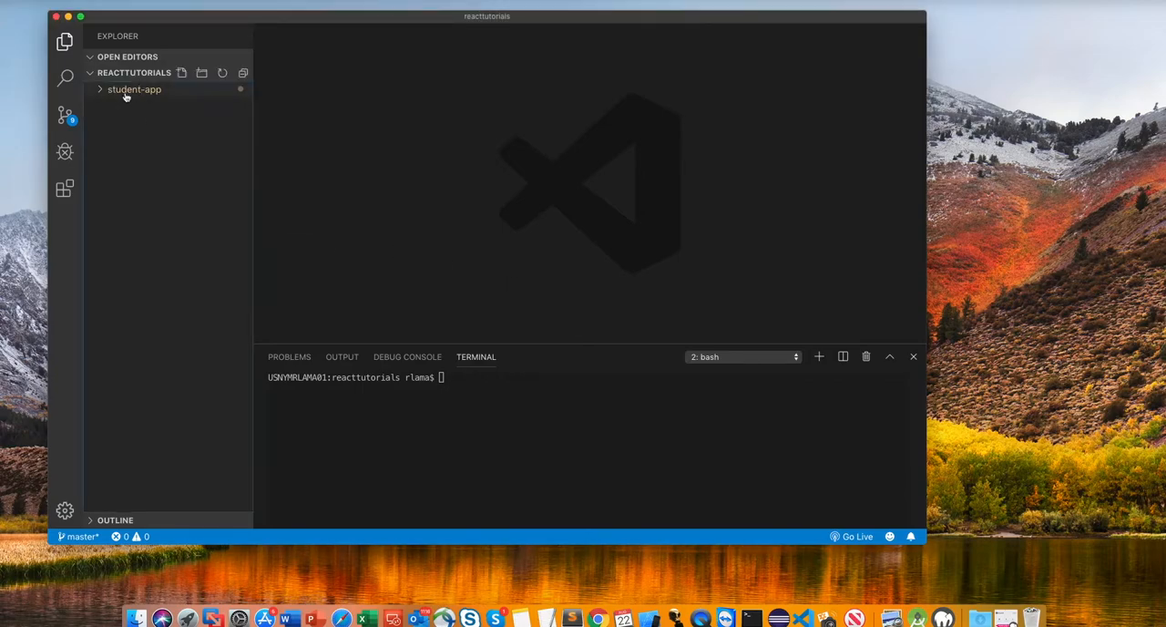
Expand and collapse the student-app folder, then show Chrome's Dock menu for opening a new window.
click(134, 89)
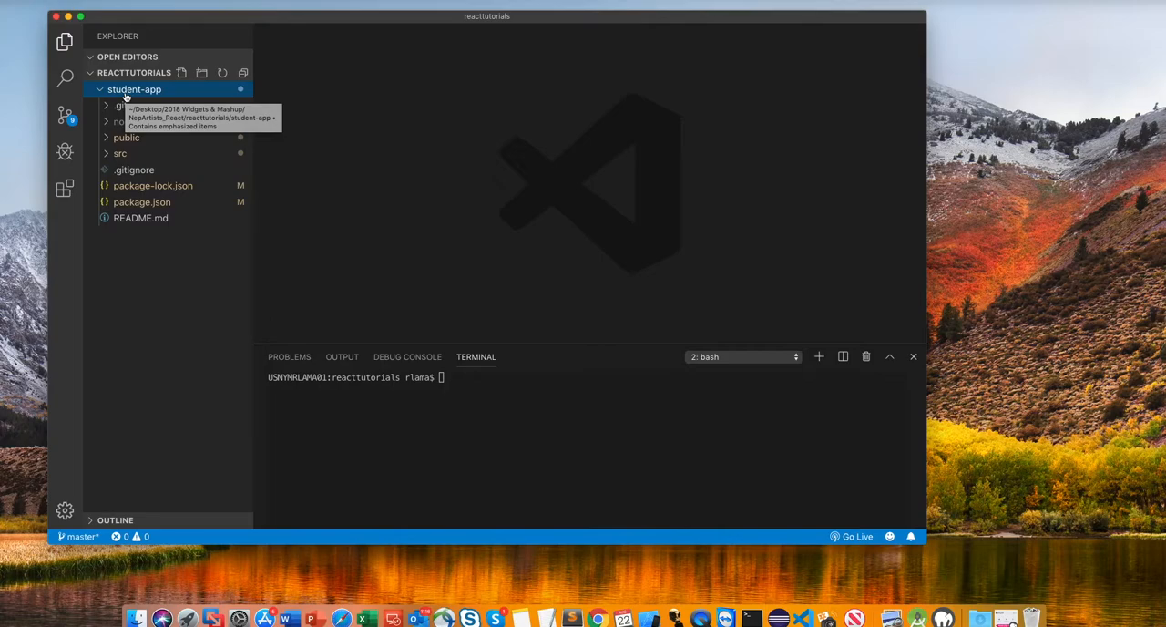
click(134, 89)
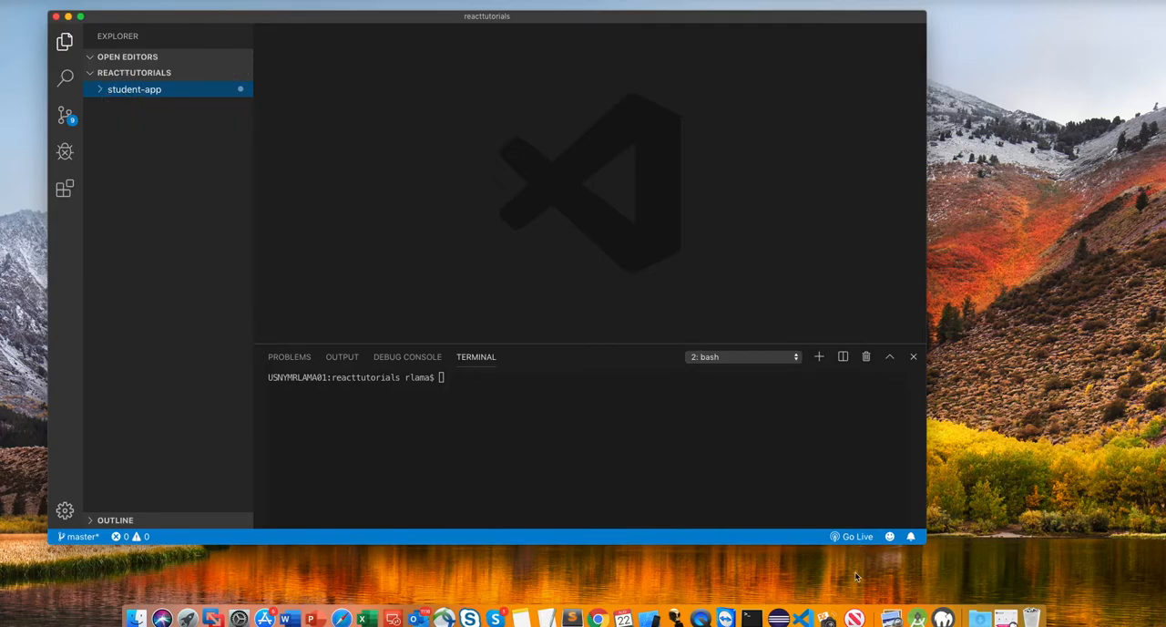
right_click(598, 619)
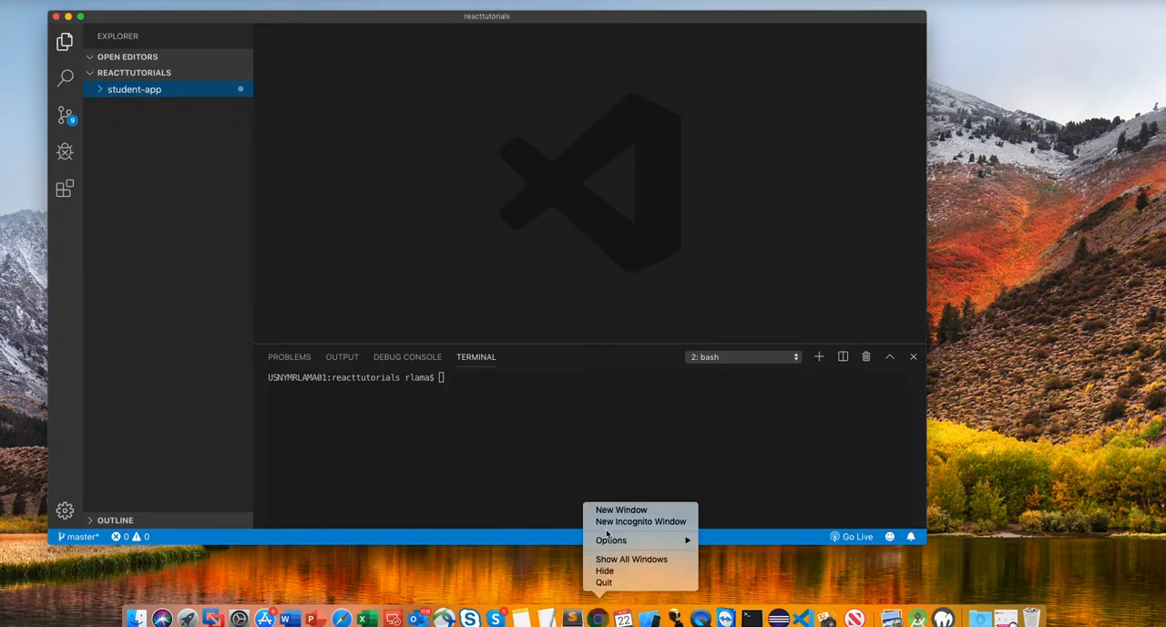
In a new Chrome window, search Google for spring boot tool suite and open Spring Tools 4.
click(621, 510)
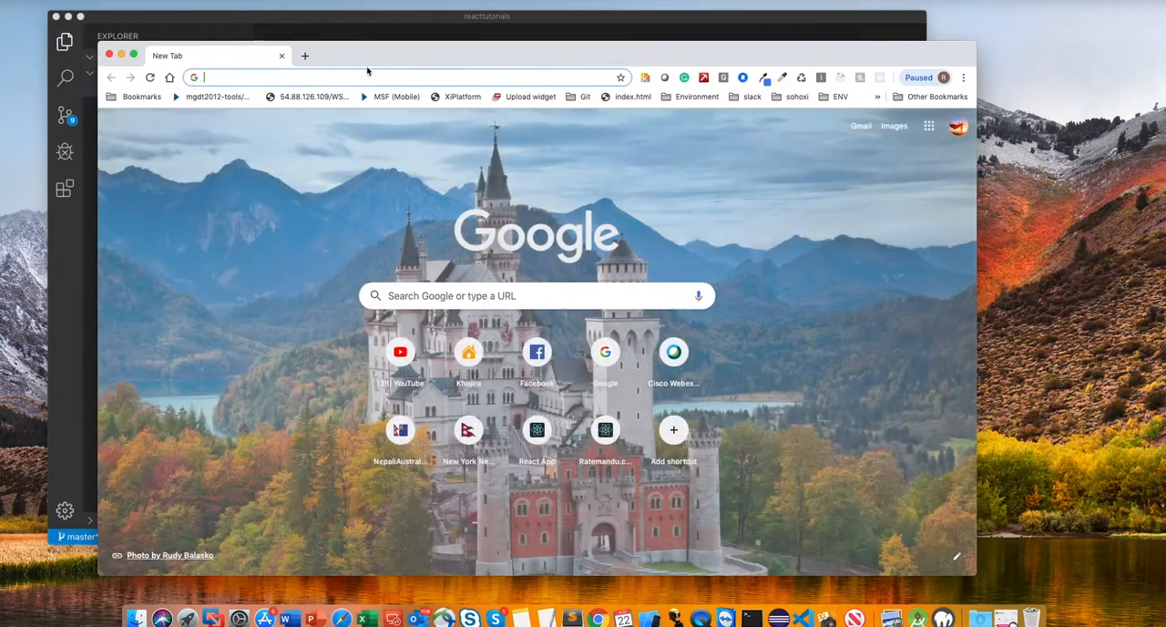
text(srping boot tool suite)
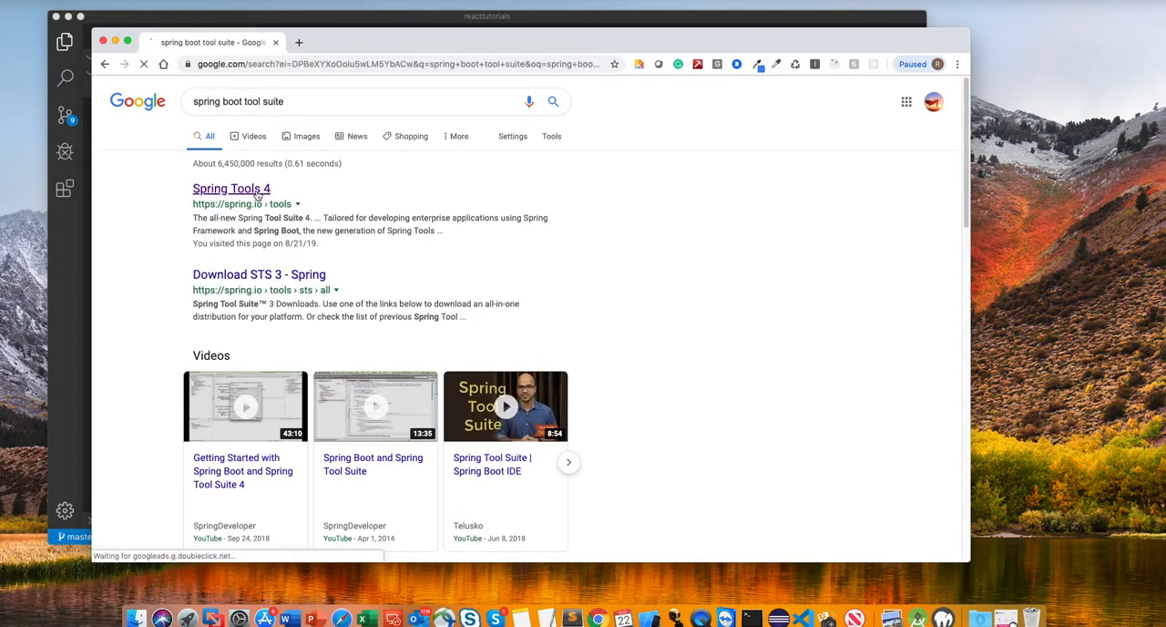
click(230, 189)
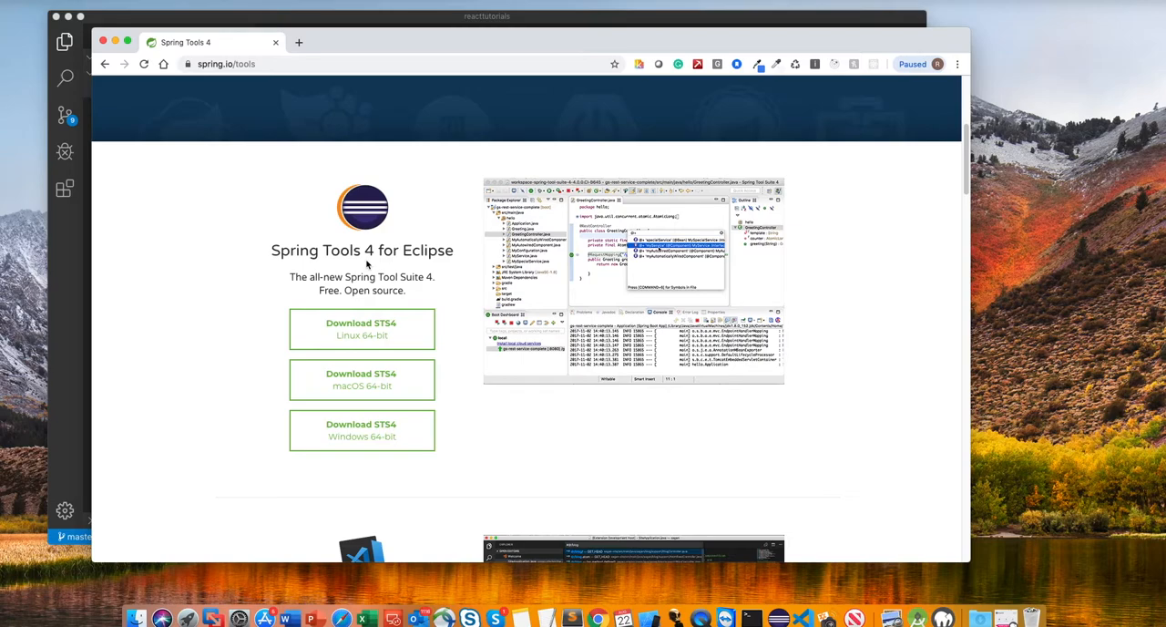
right_click(778, 618)
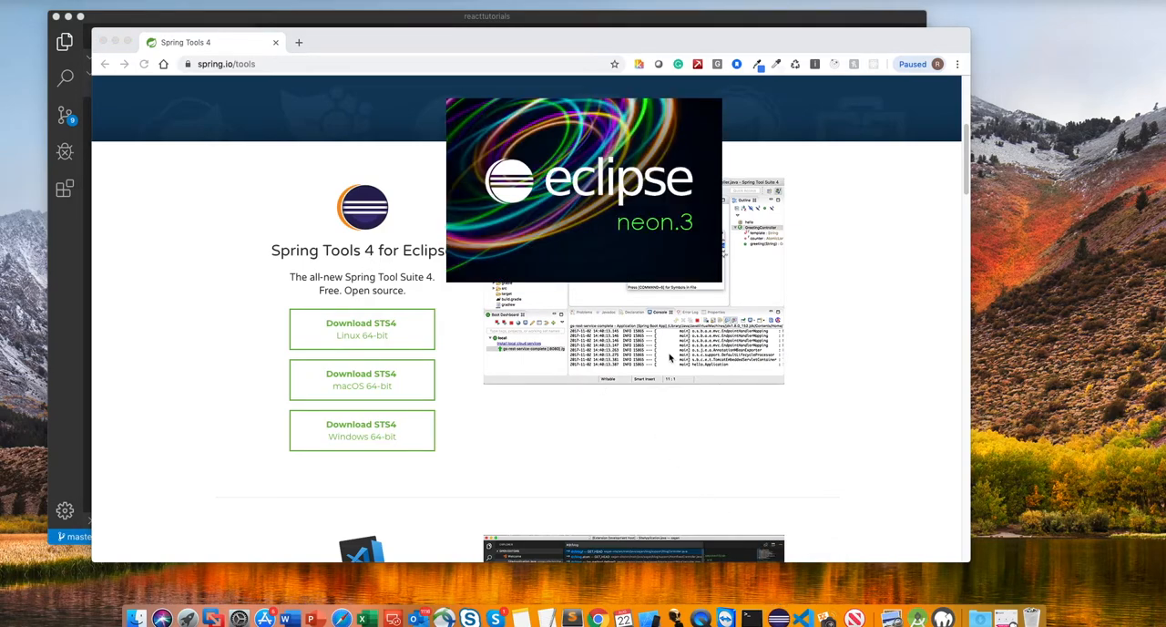
mouse_move(683, 235)
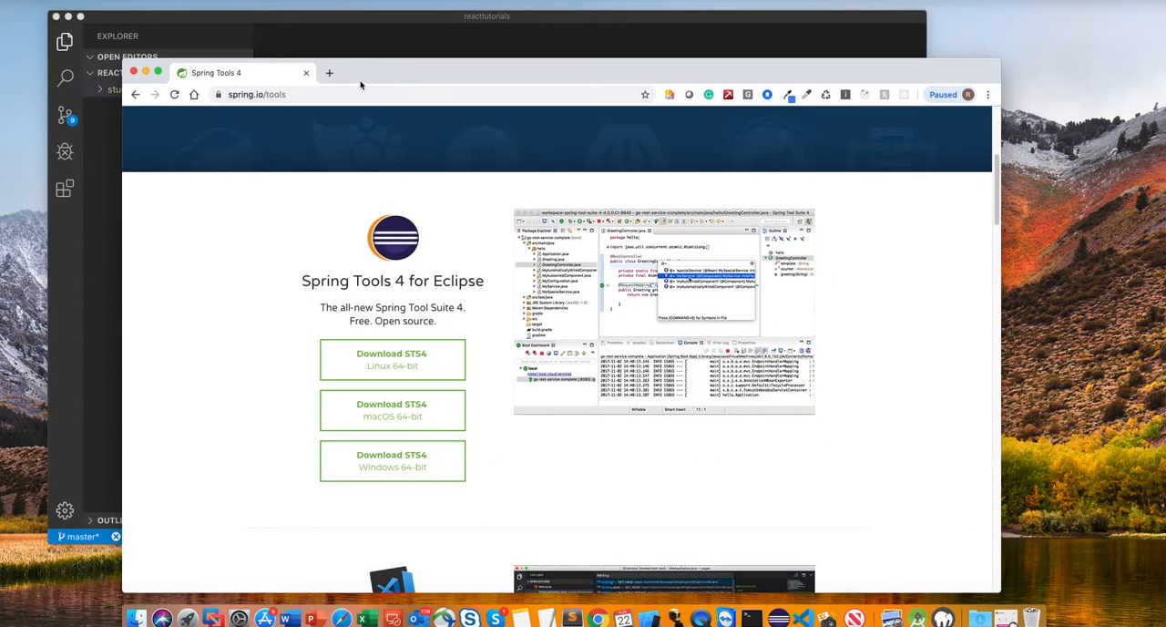
Open start.spring.io in a new tab and set Group com.crm and Artifact customer.
click(329, 73)
text(start.spring.io)
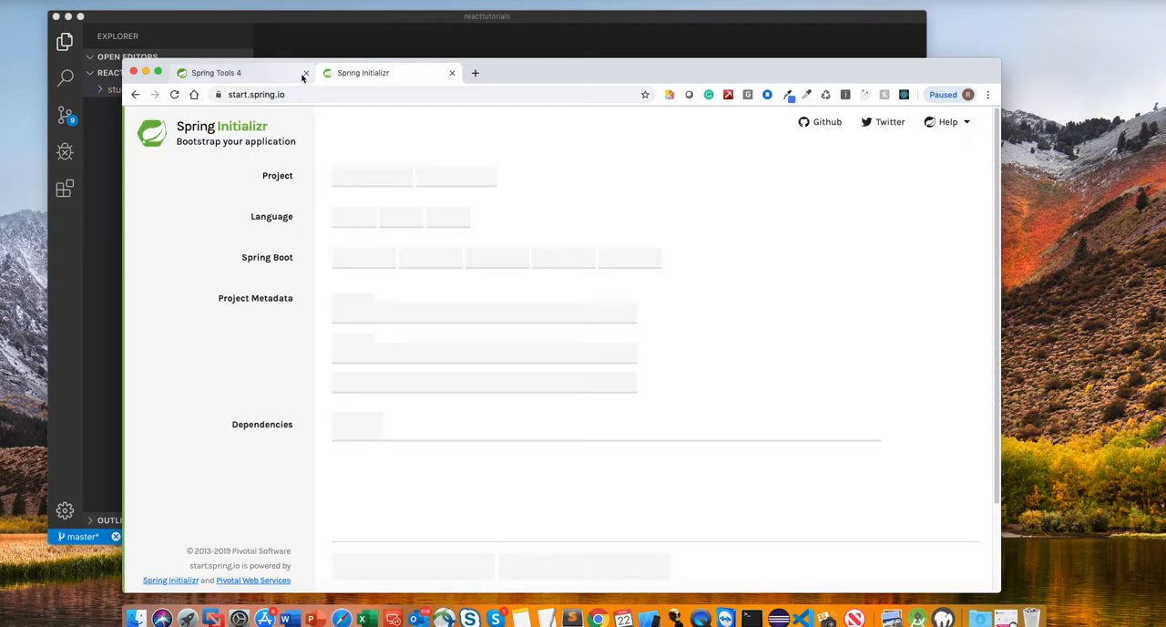
click(305, 73)
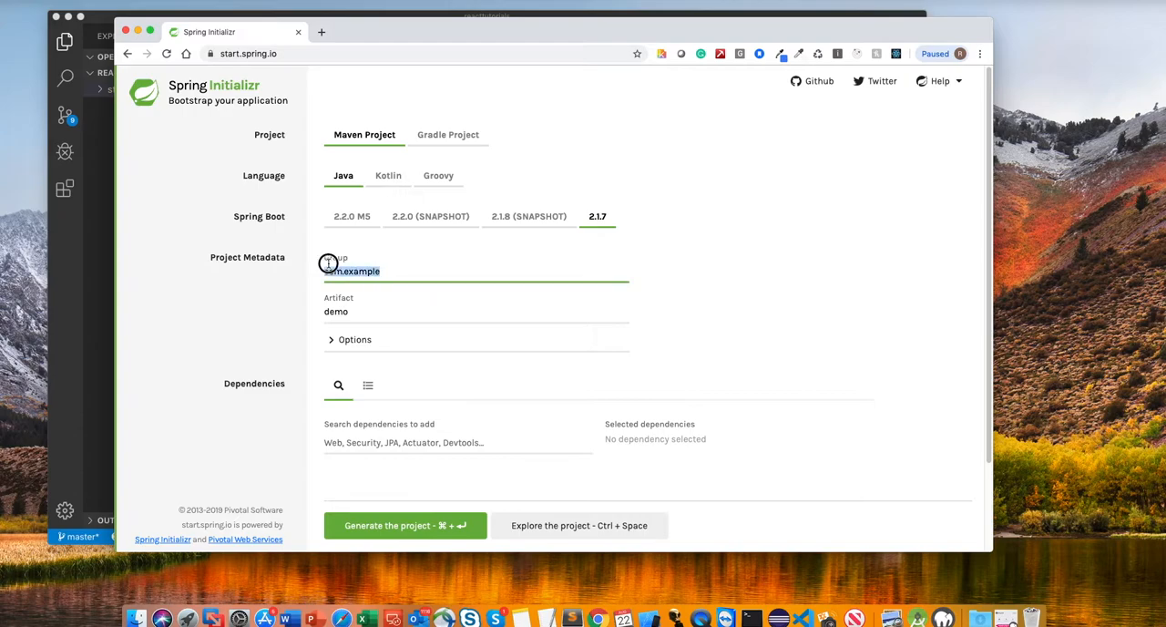
key(BackSpace)
text(com.)
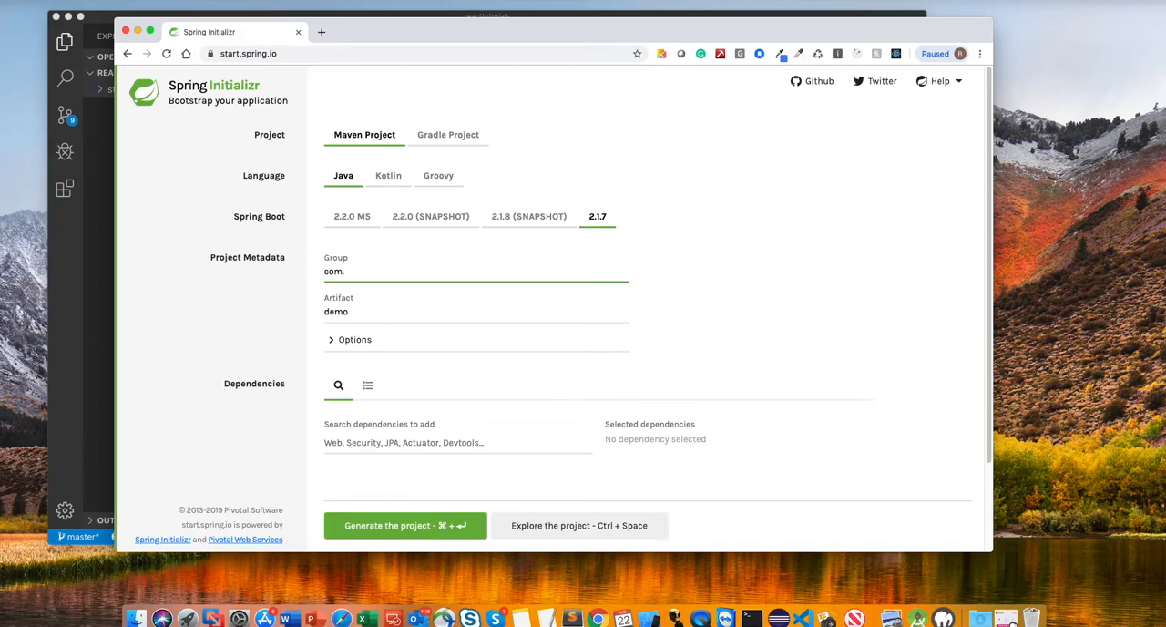
text(crm)
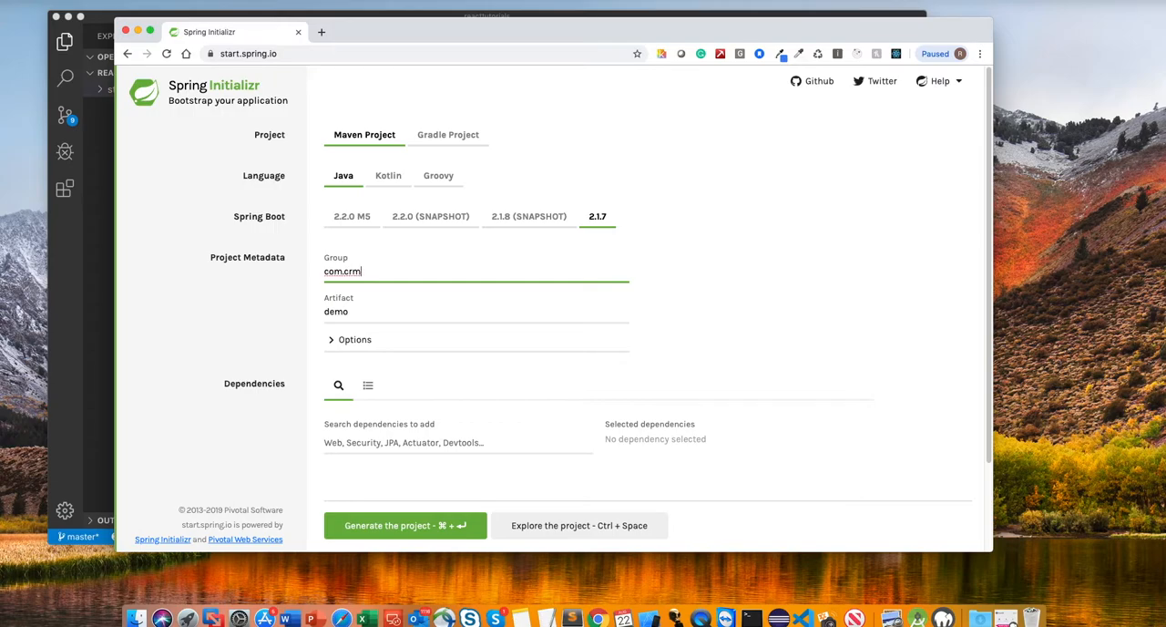
double_click(336, 311)
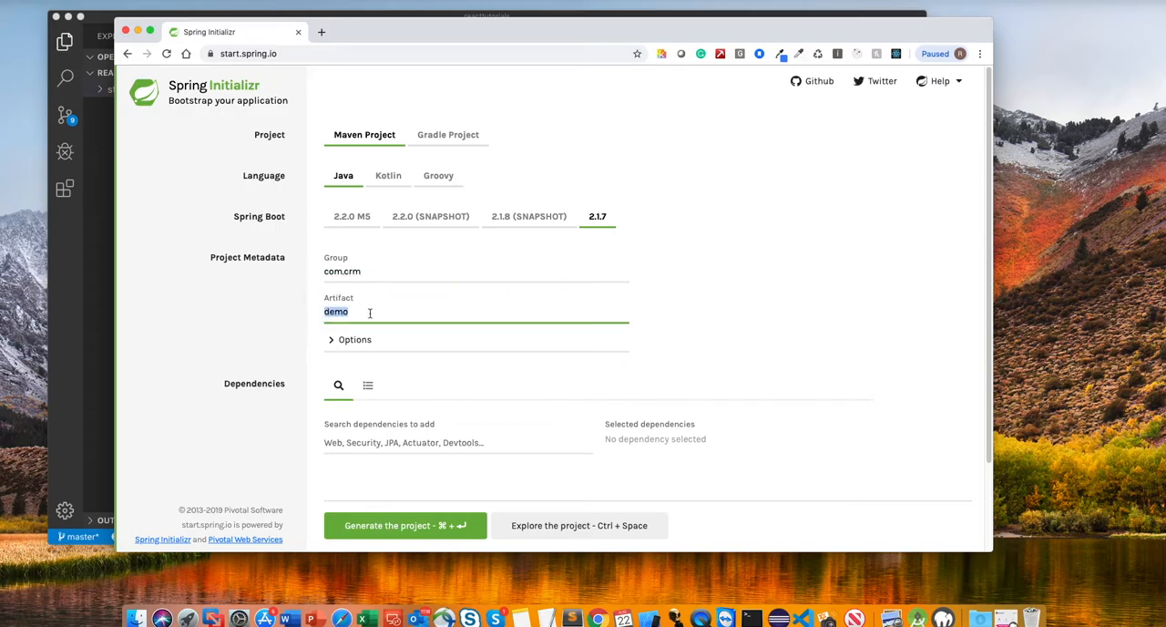
text(cuto)
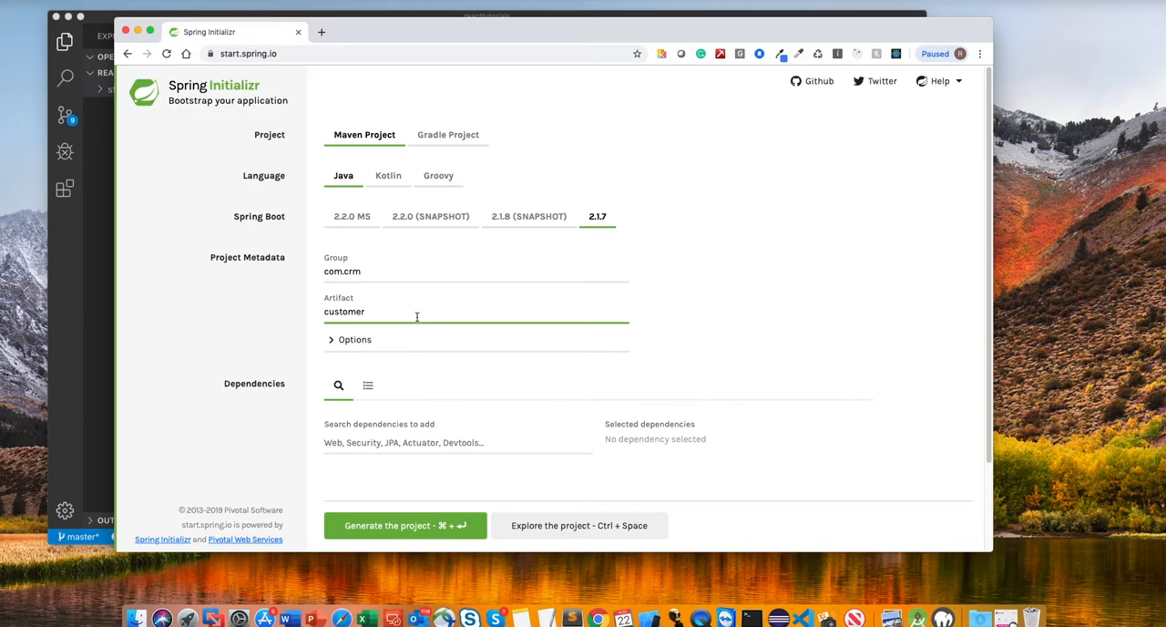
scroll(down, 3)
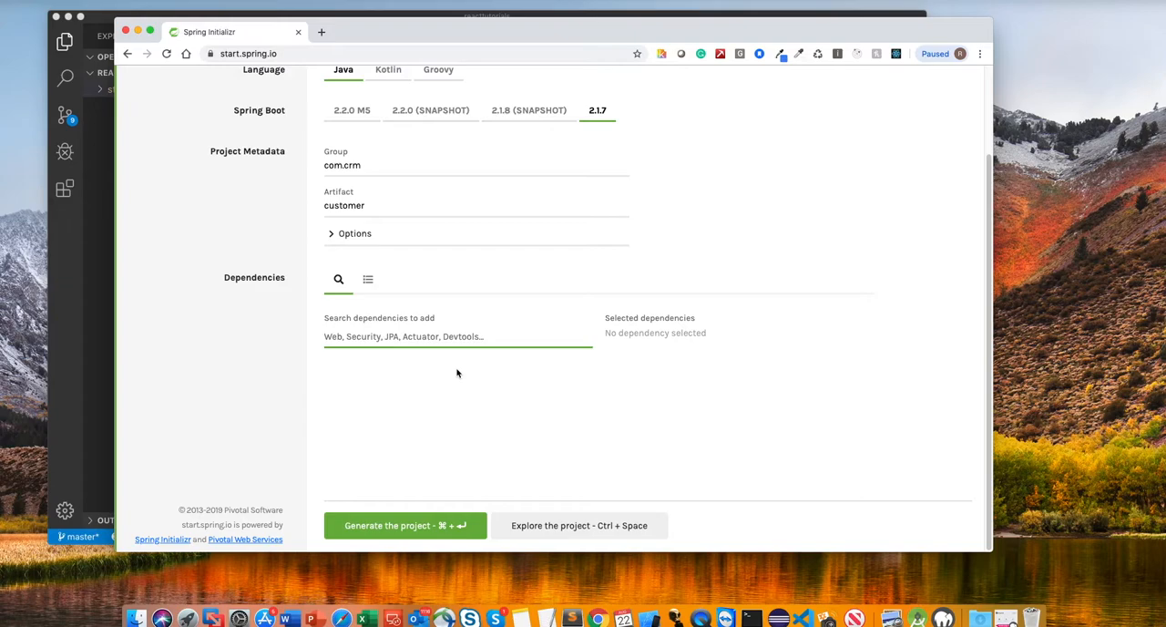
Pick Spring Web Starter, MySQL Driver, Spring Data JPA and Spring Boot DevTools from the dependency search.
text(we)
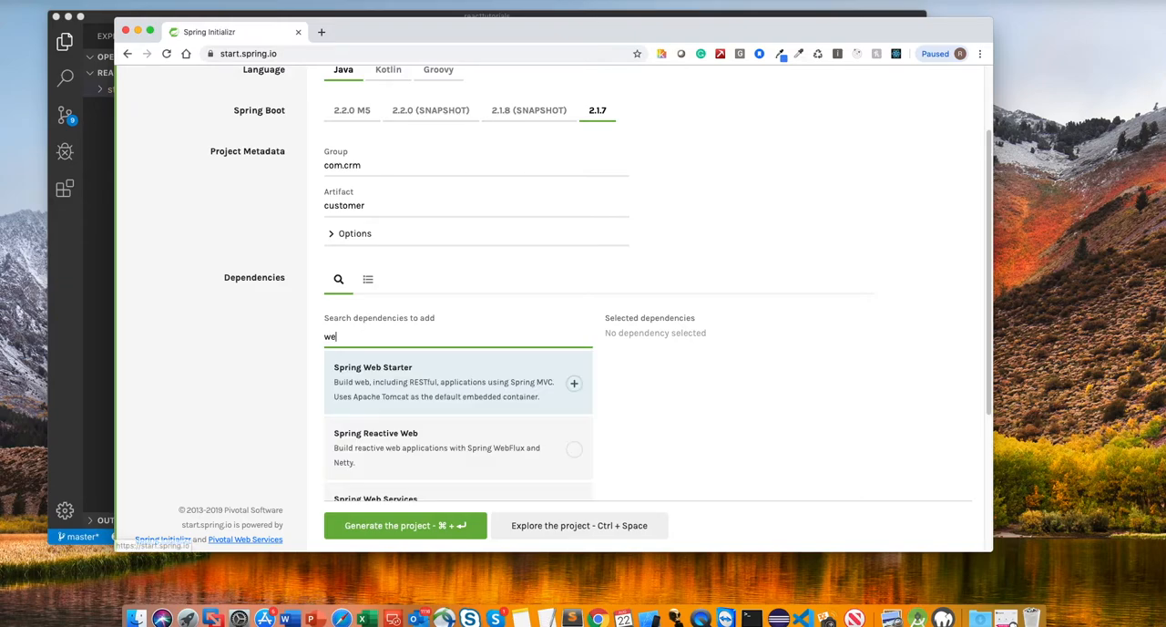
mouse_move(392, 382)
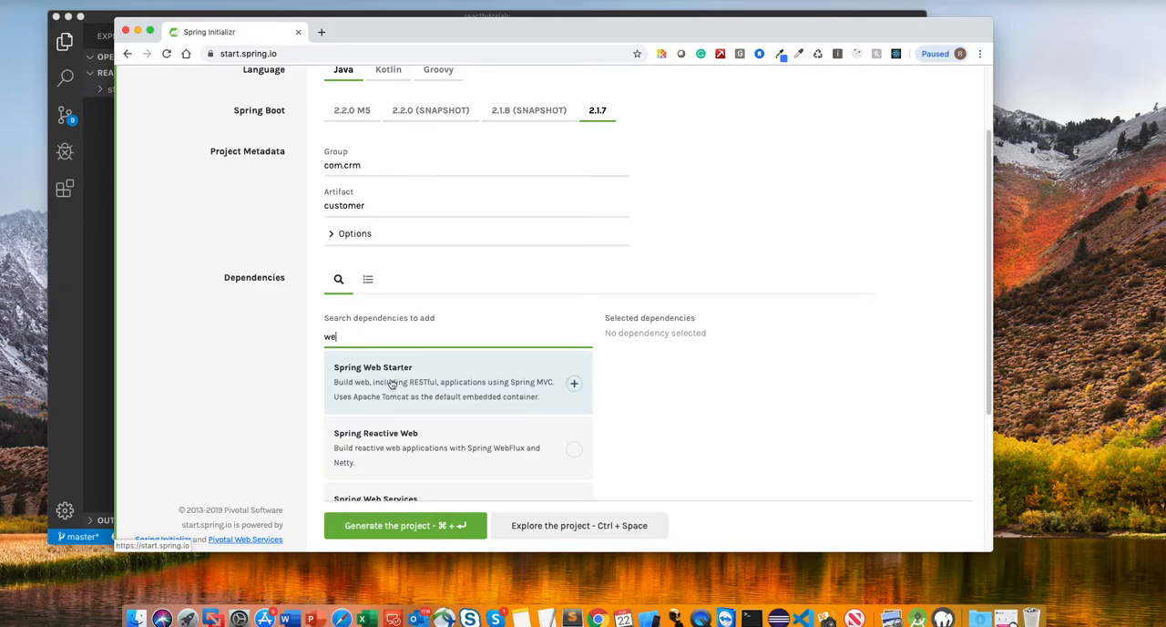
click(574, 383)
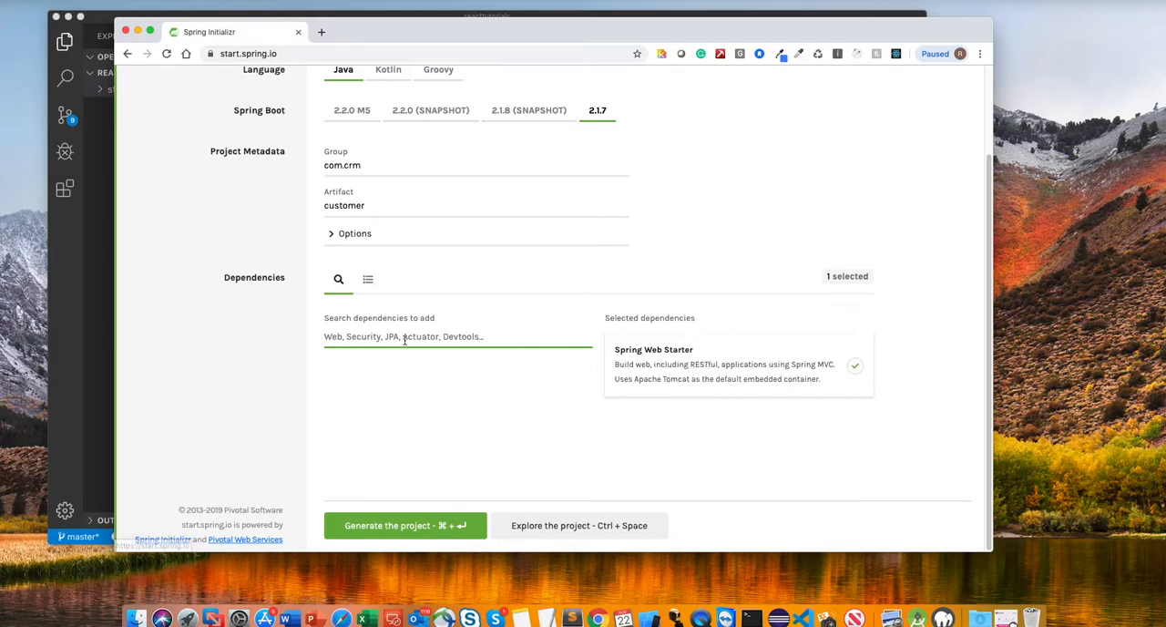
text(mysq)
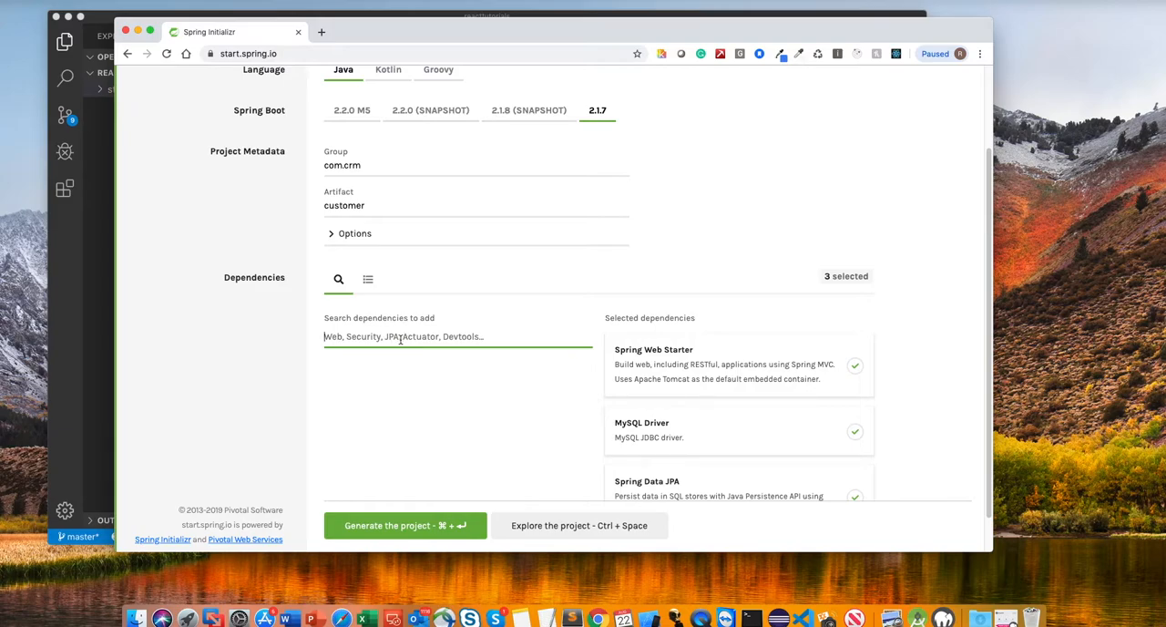
text(t)
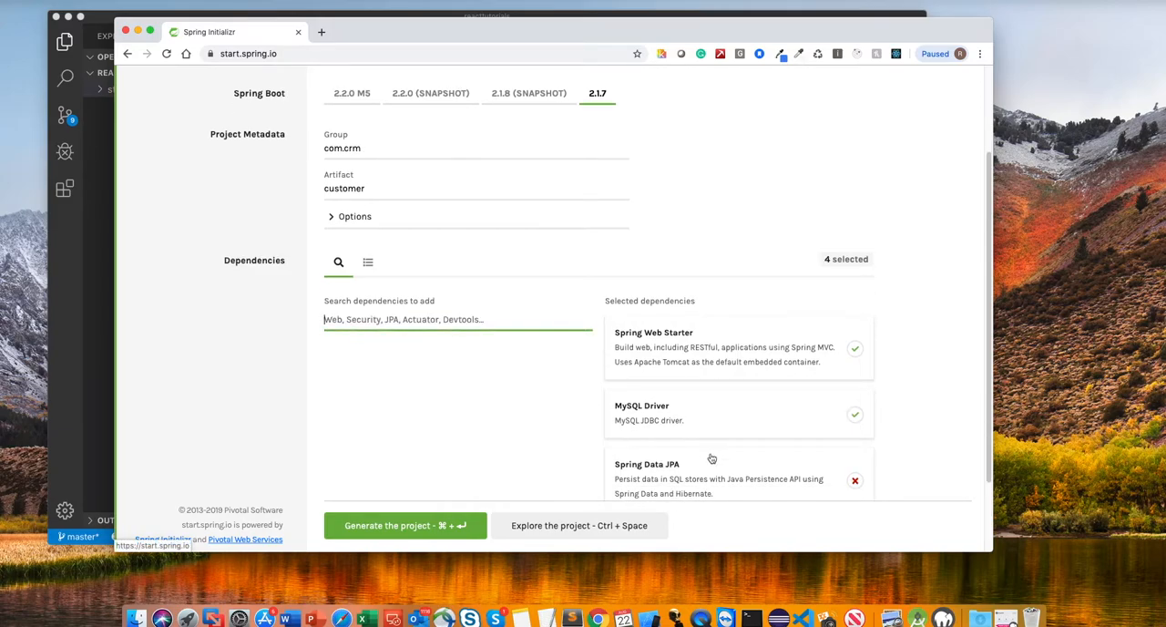
mouse_move(697, 455)
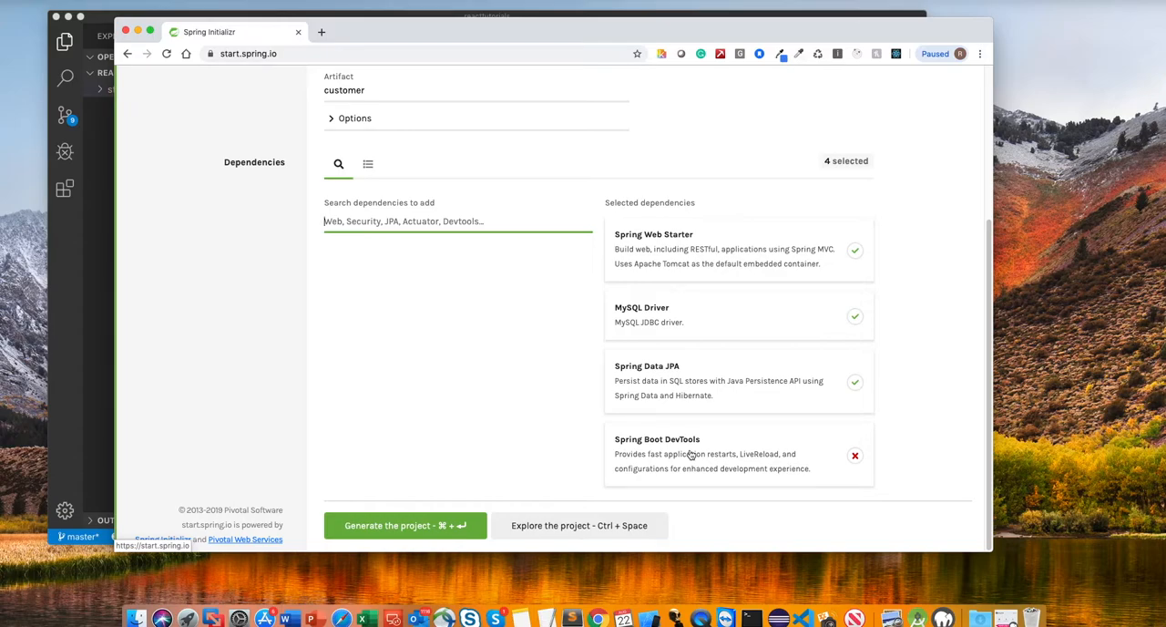
click(855, 456)
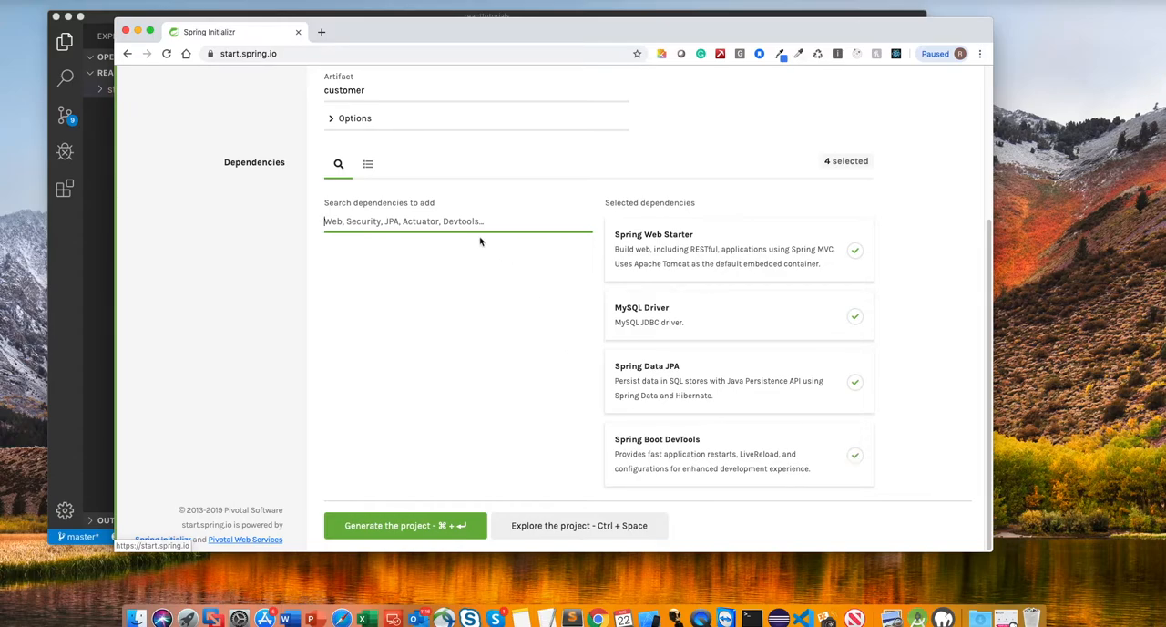
mouse_move(394, 514)
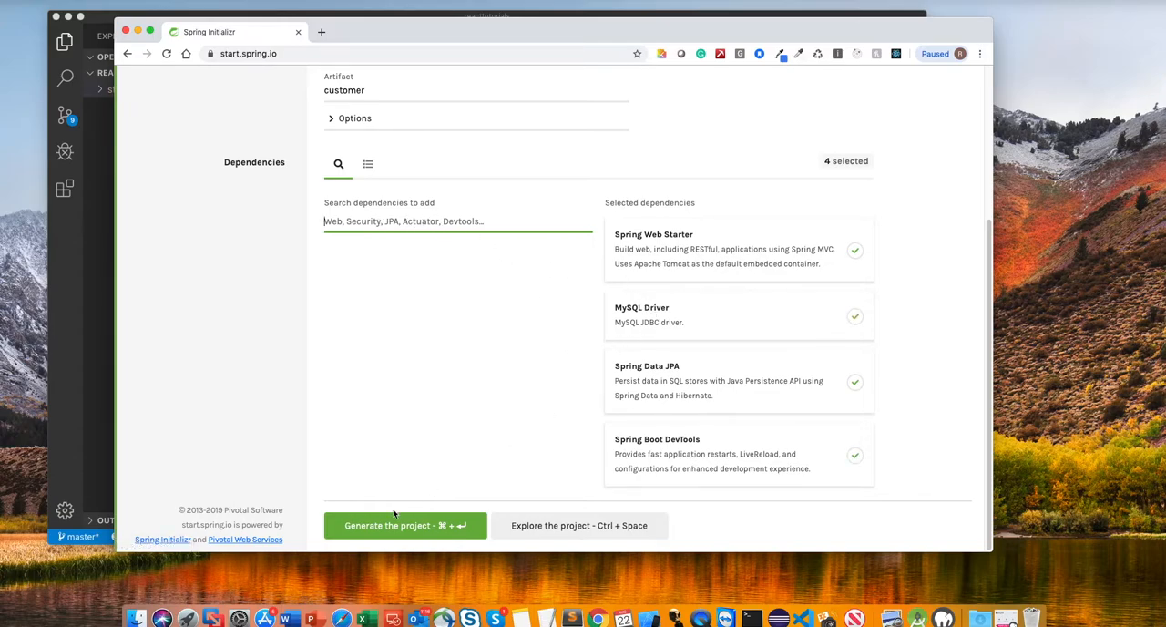
Generate the customer project and reveal the downloaded customer.zip in Finder.
click(404, 524)
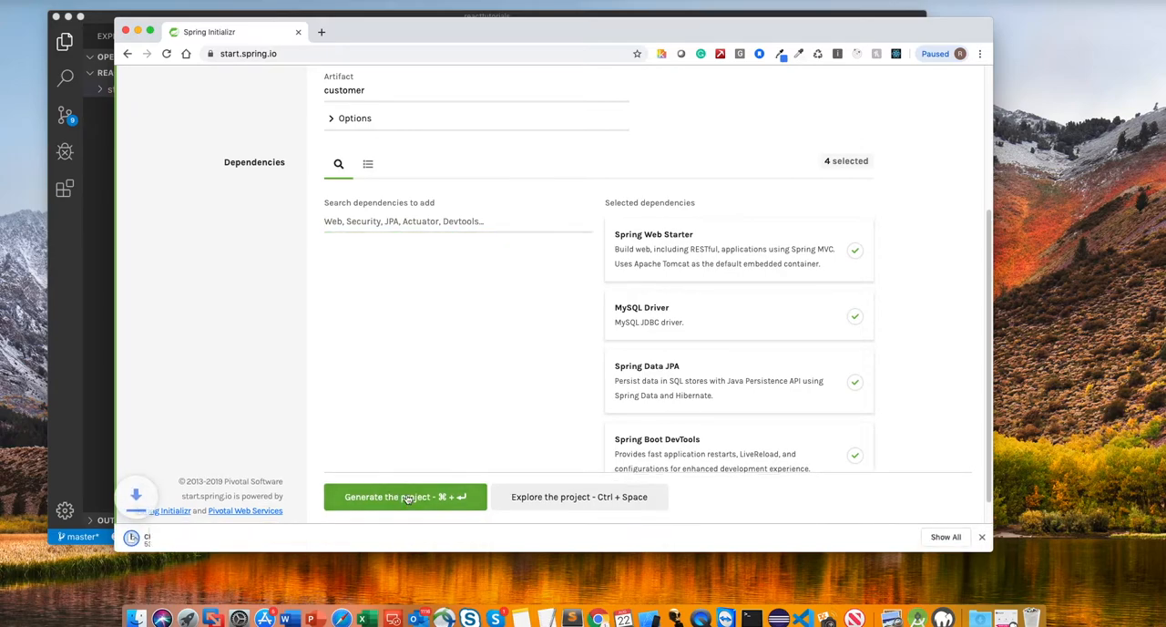
click(405, 497)
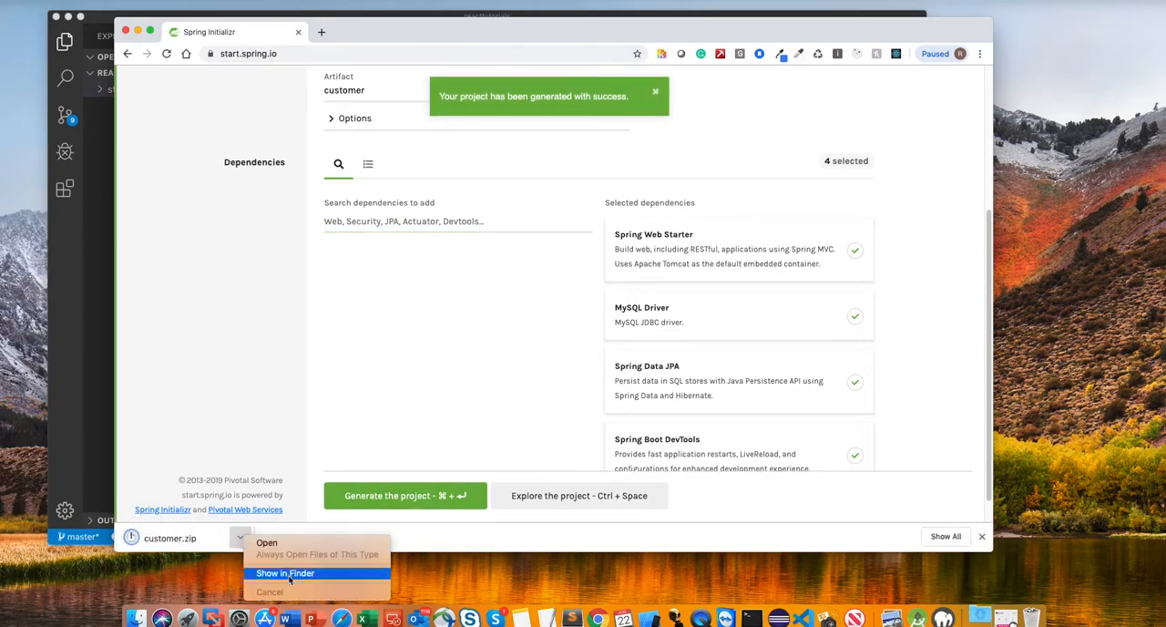
click(285, 573)
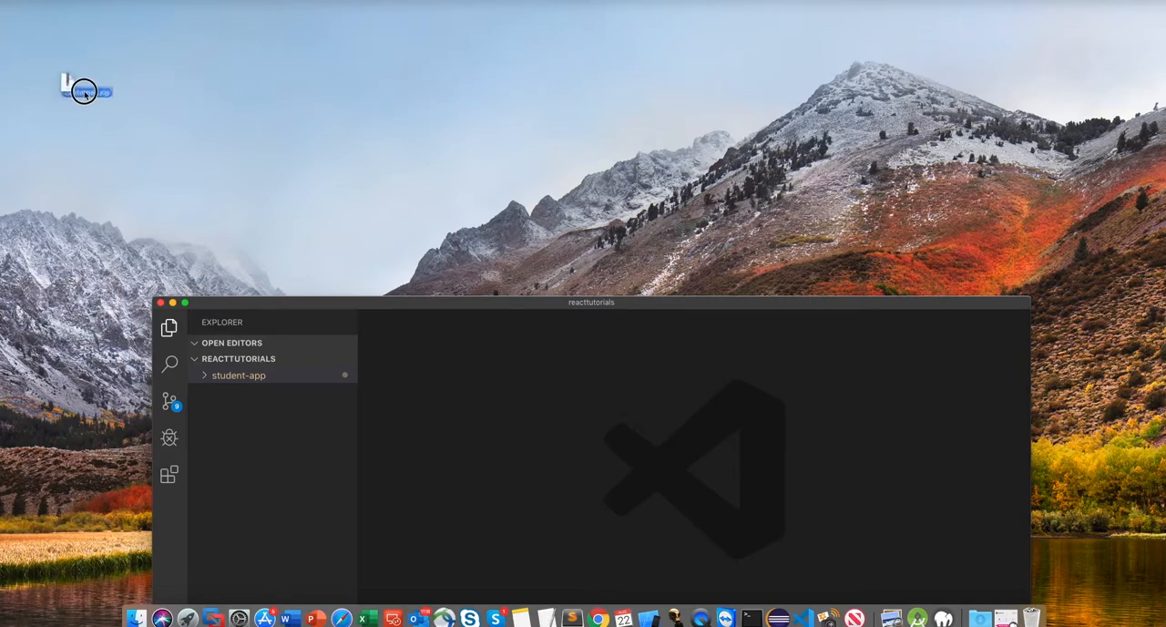
Extract customer.zip into a customer folder and minimize the VS Code window.
double_click(86, 91)
text(customer)
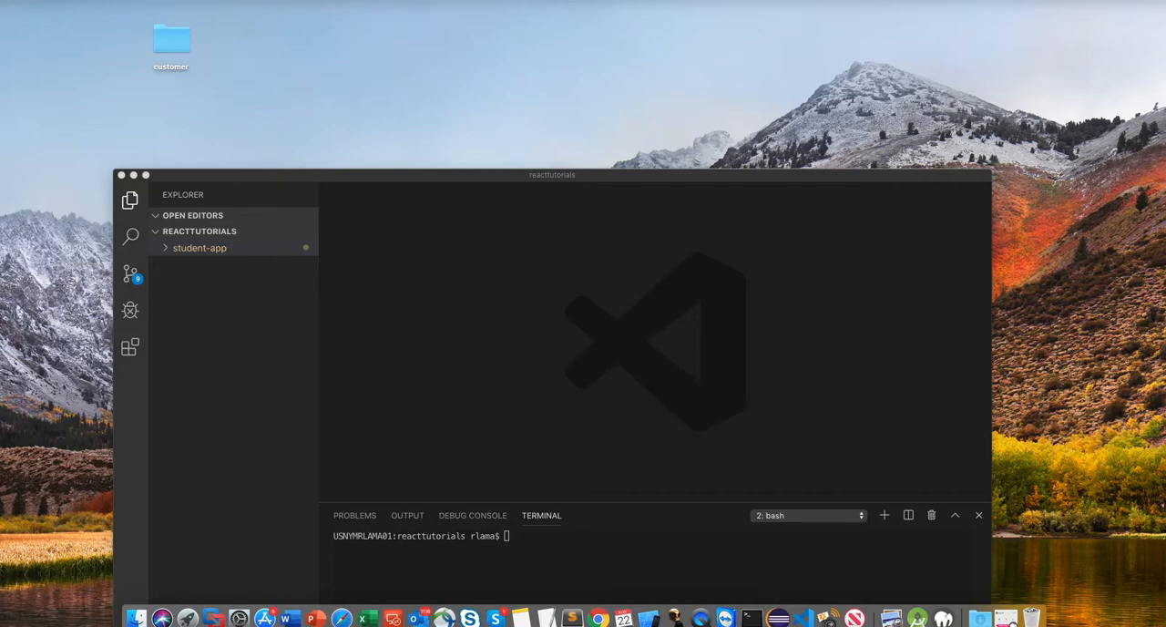
mouse_move(1127, 175)
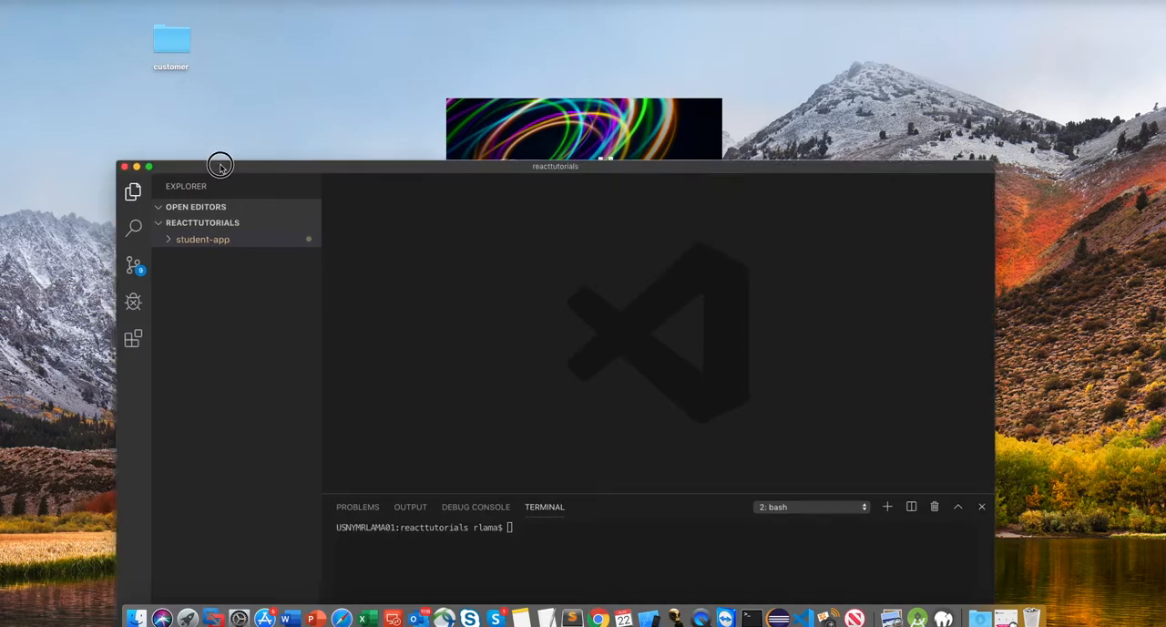
click(125, 166)
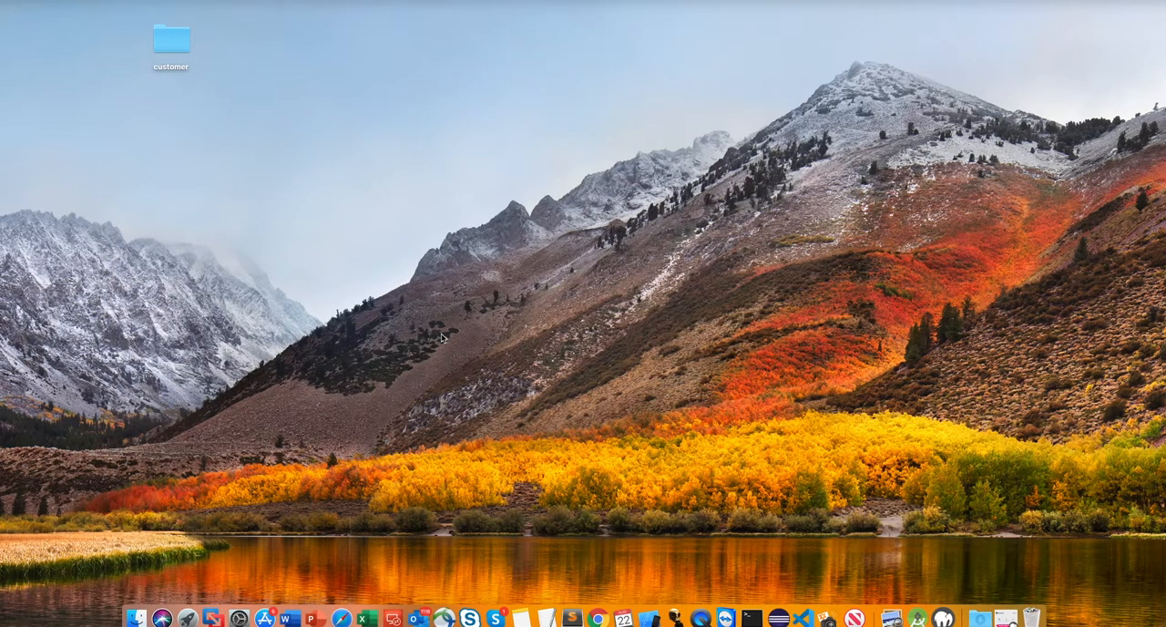
mouse_move(455, 296)
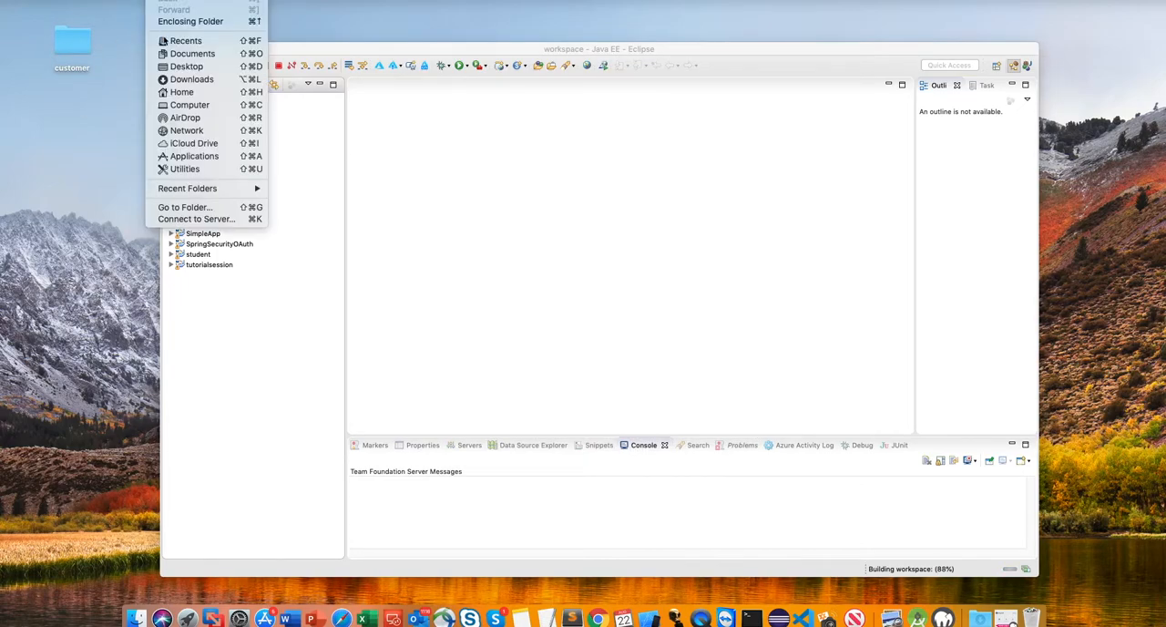
mouse_move(187, 65)
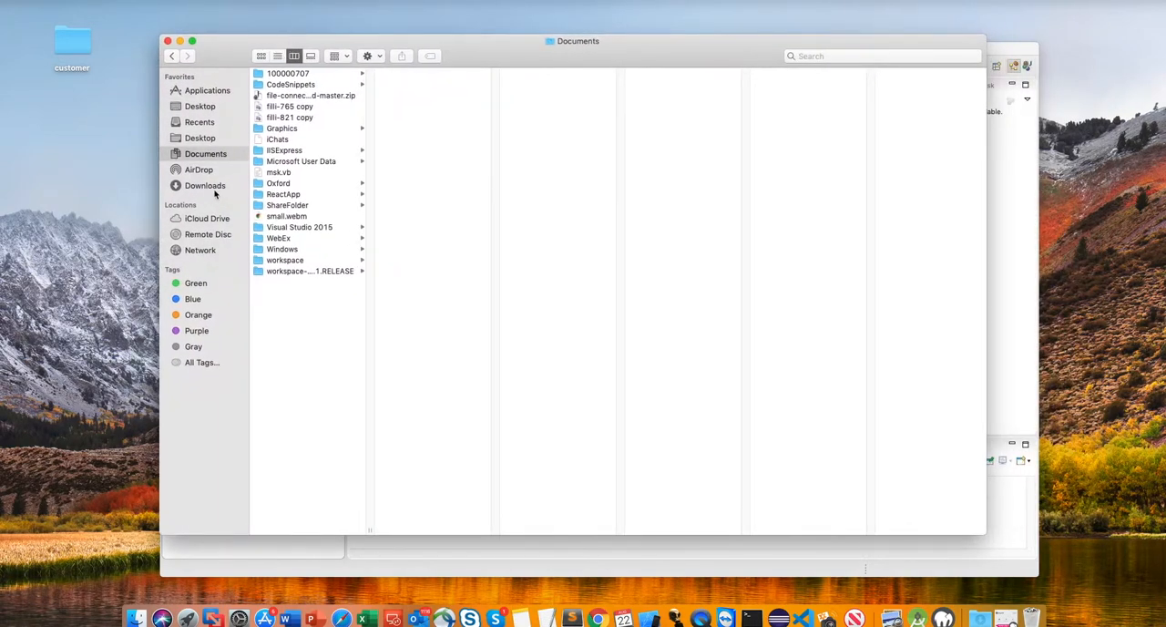
Drag the customer folder from the desktop into Documents/workspace.
click(284, 259)
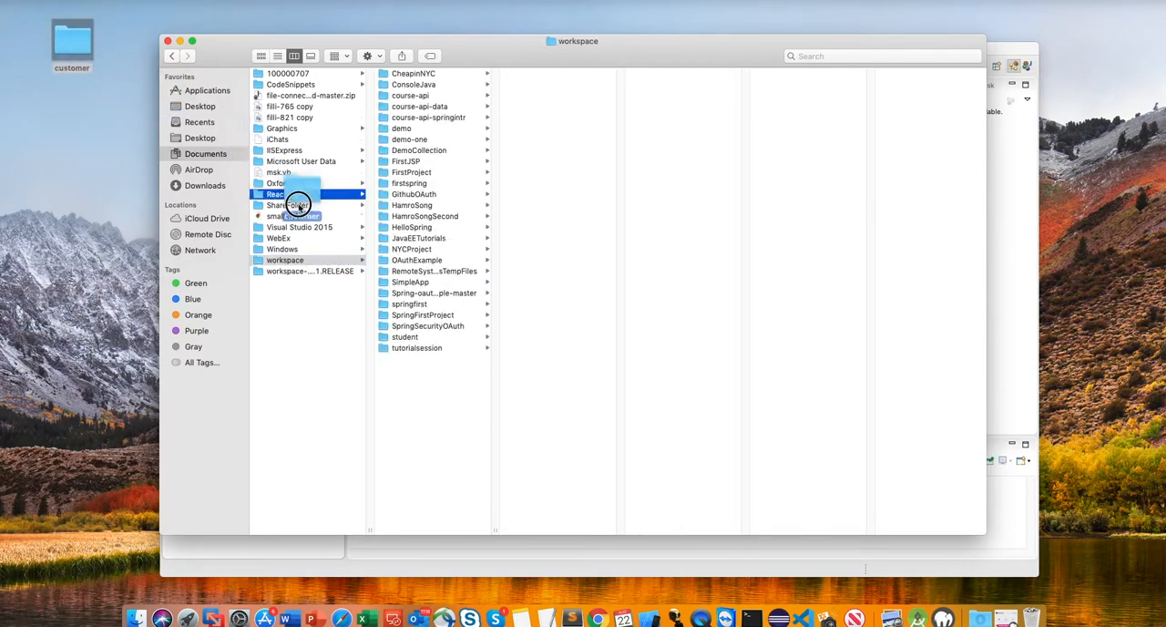
click(407, 127)
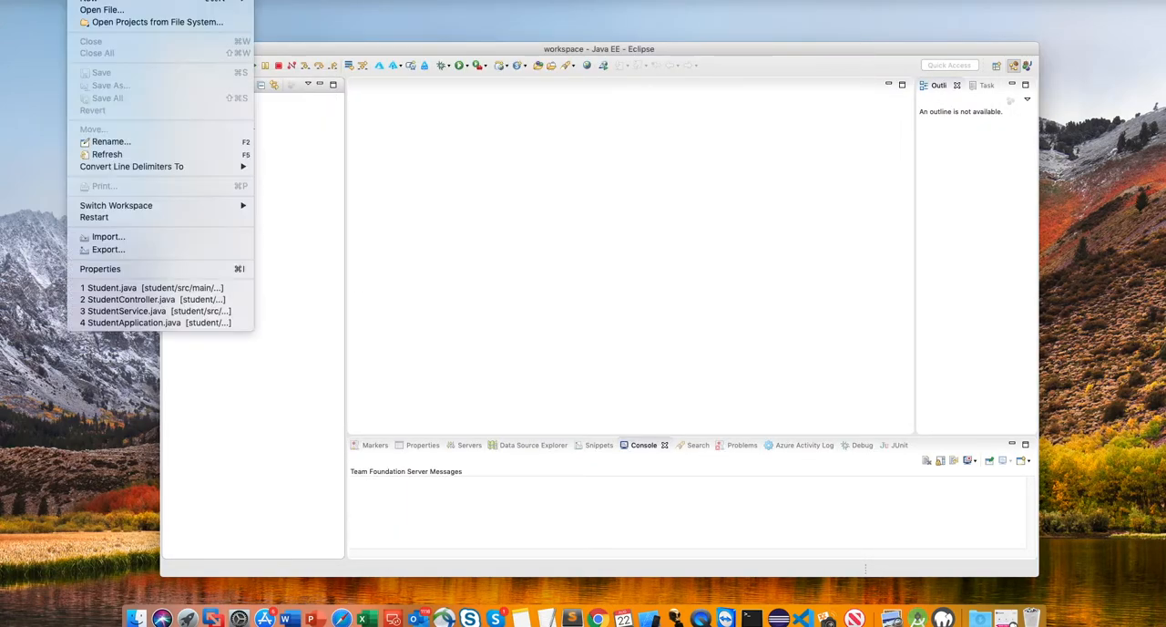
Import workspace/customer as an existing Maven project and expand it in the project list.
click(108, 236)
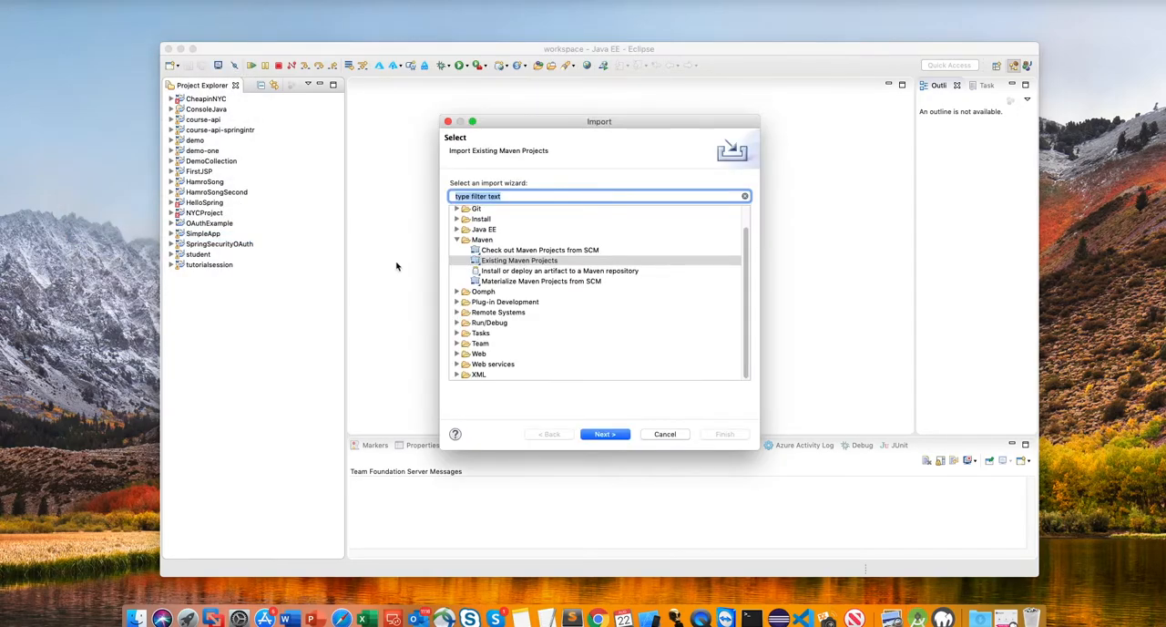
click(604, 434)
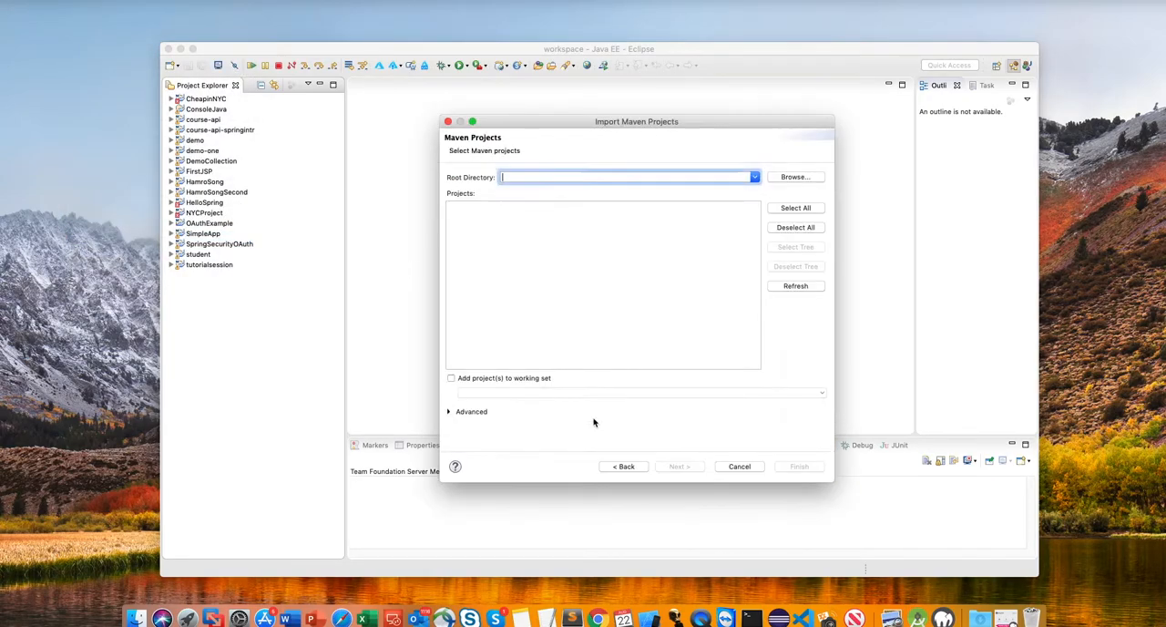
click(793, 177)
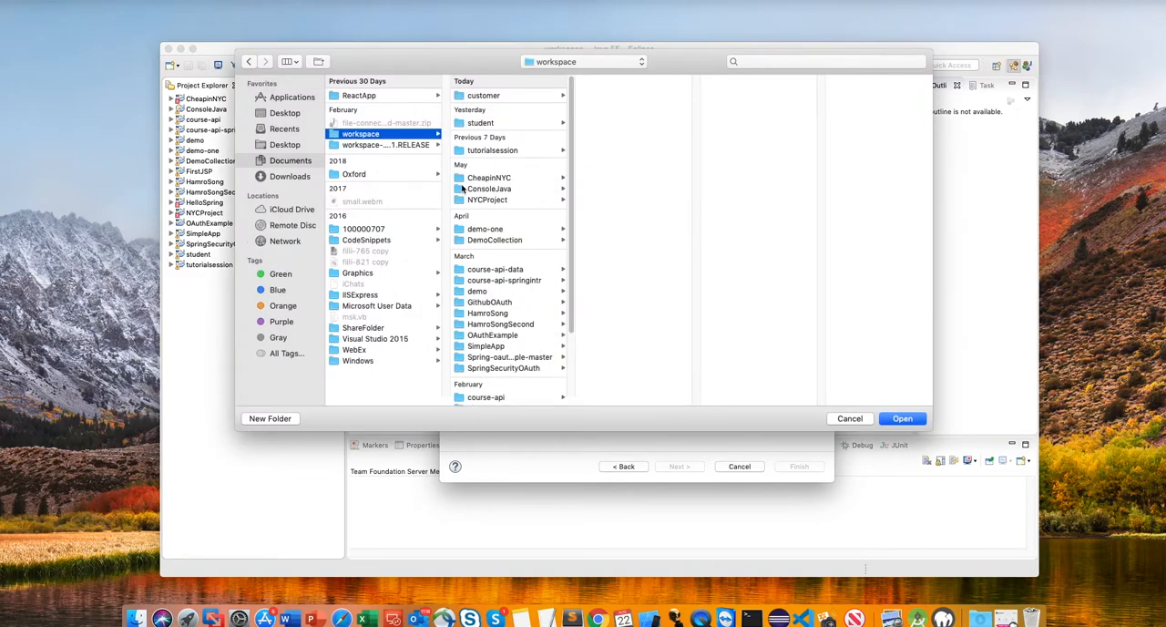
click(484, 95)
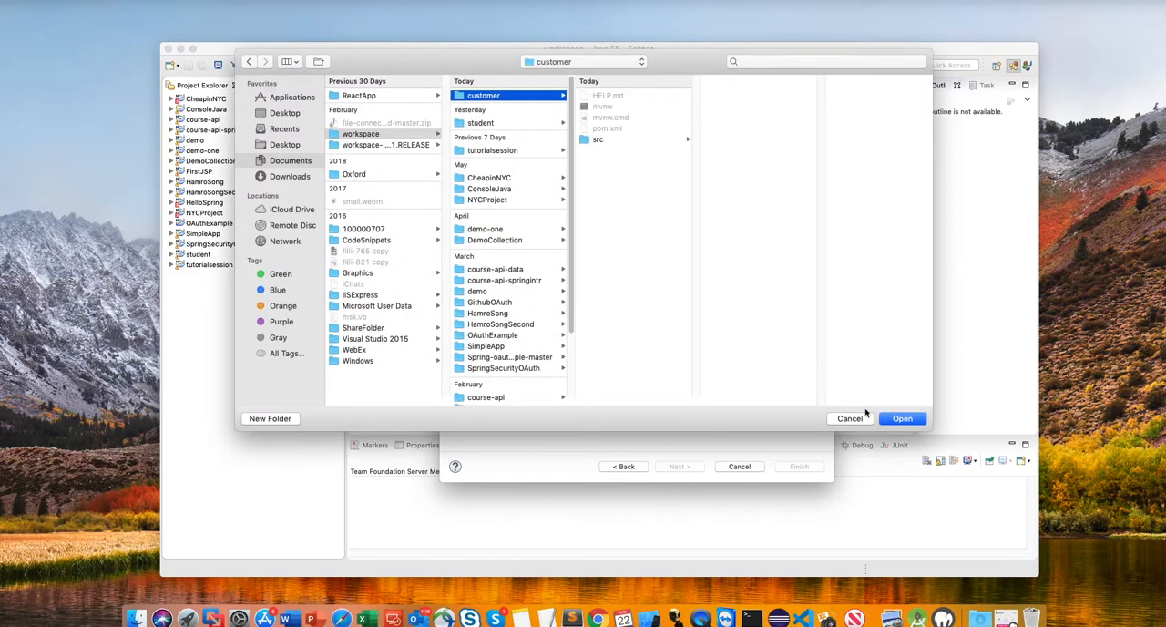
click(901, 418)
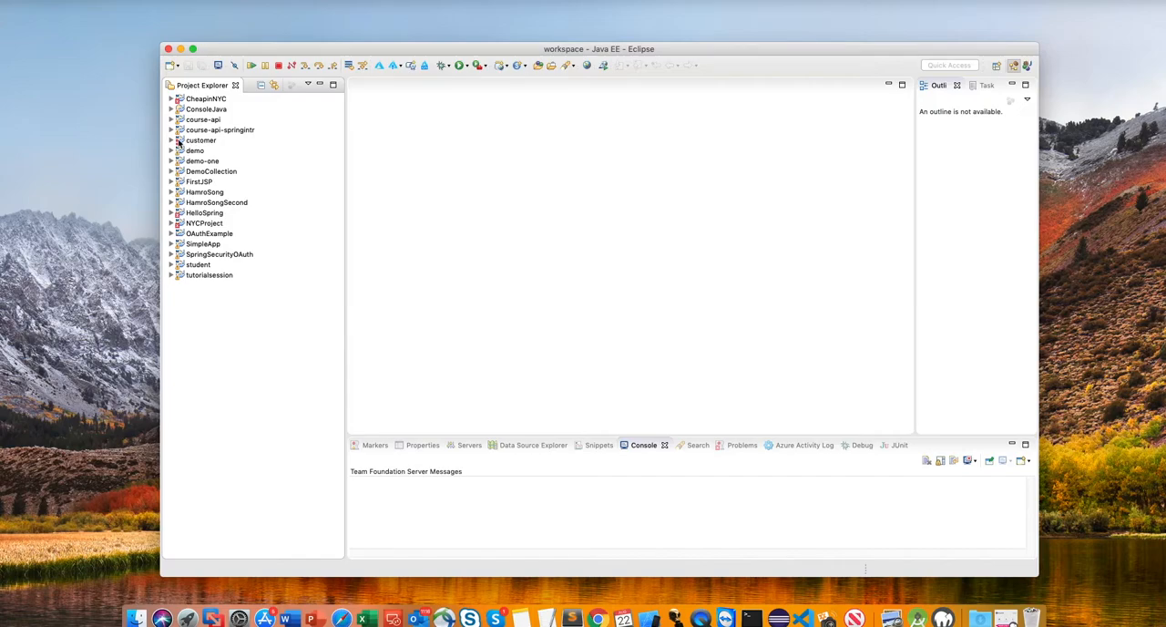
click(172, 140)
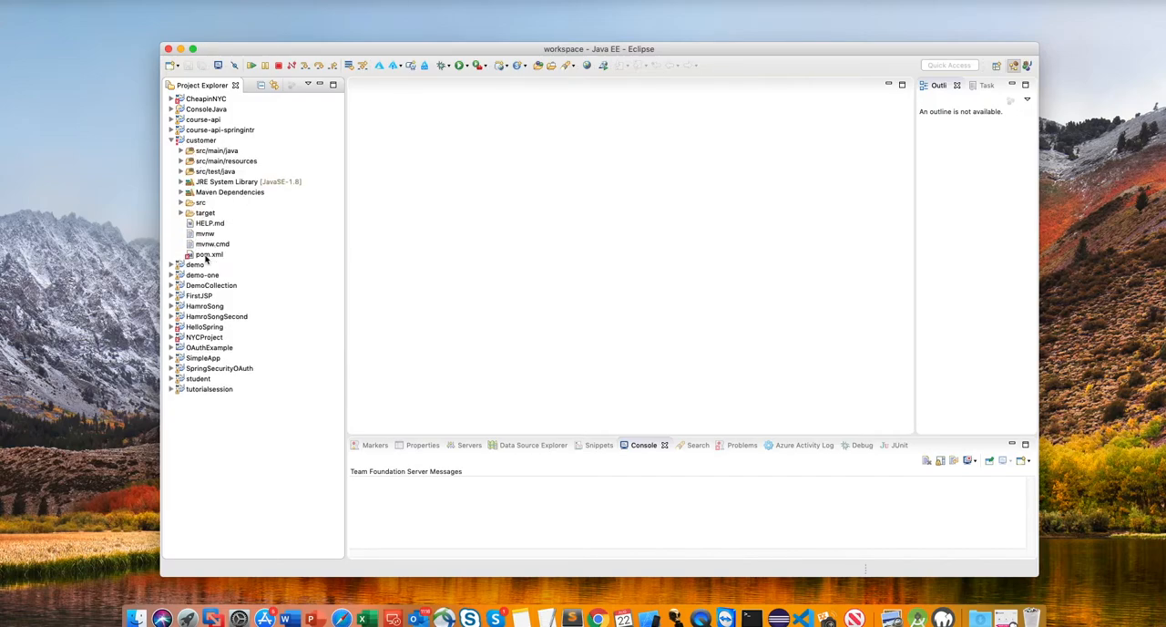
Open customer's pom.xml source view and change the Spring Boot parent version to 2.1.4.RELEASE.
double_click(209, 254)
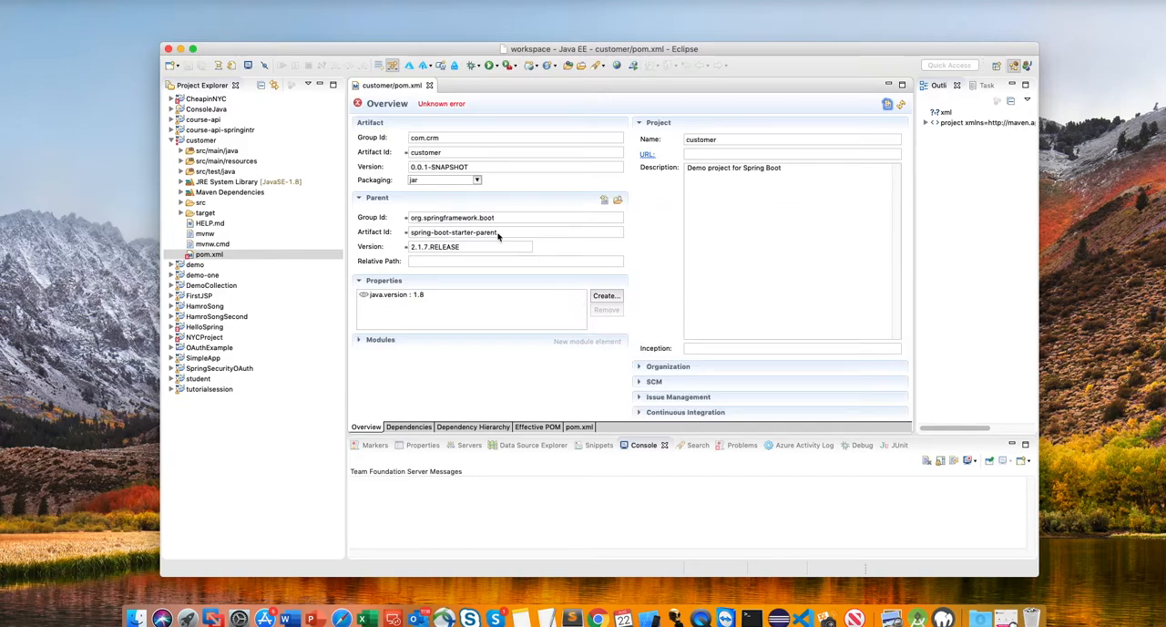
click(580, 426)
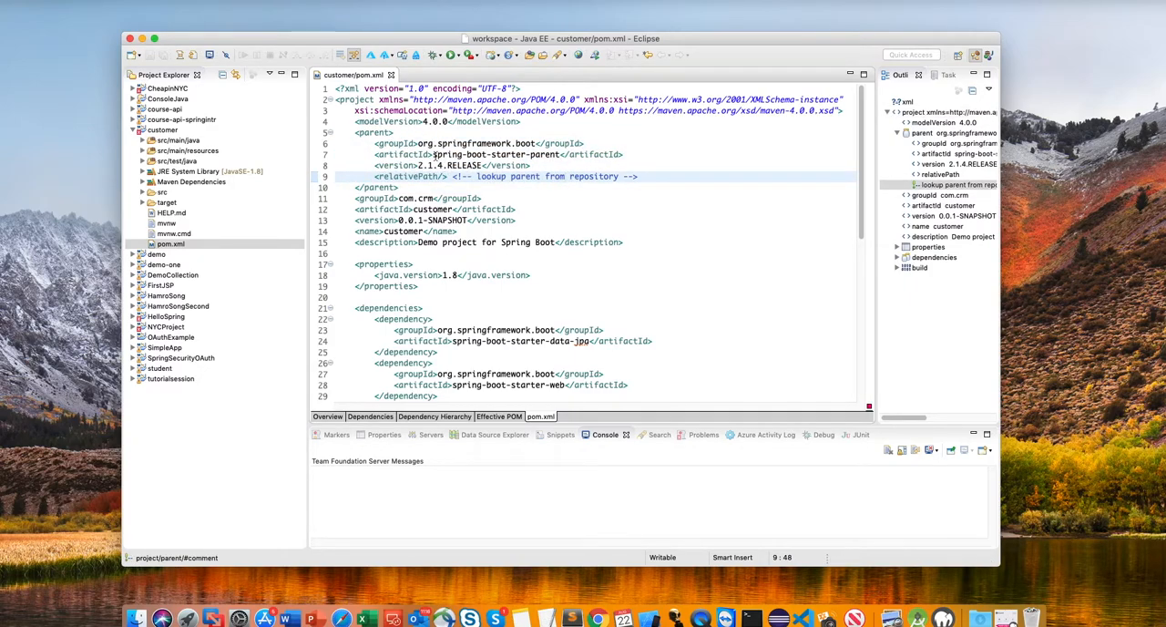
drag(361, 143, 398, 187)
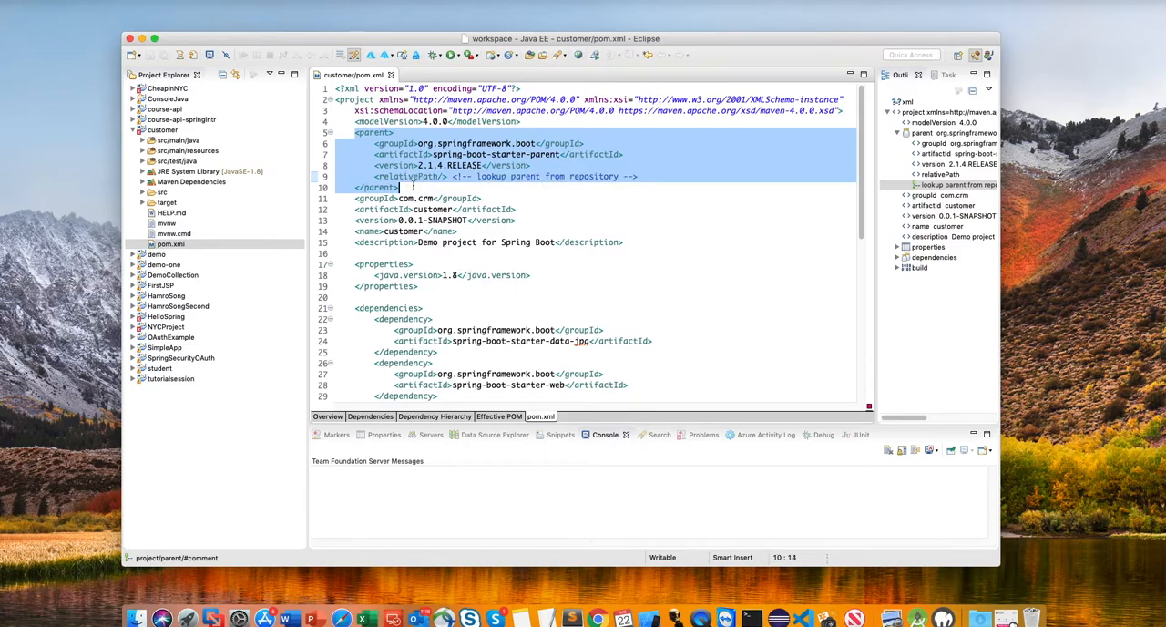
click(372, 132)
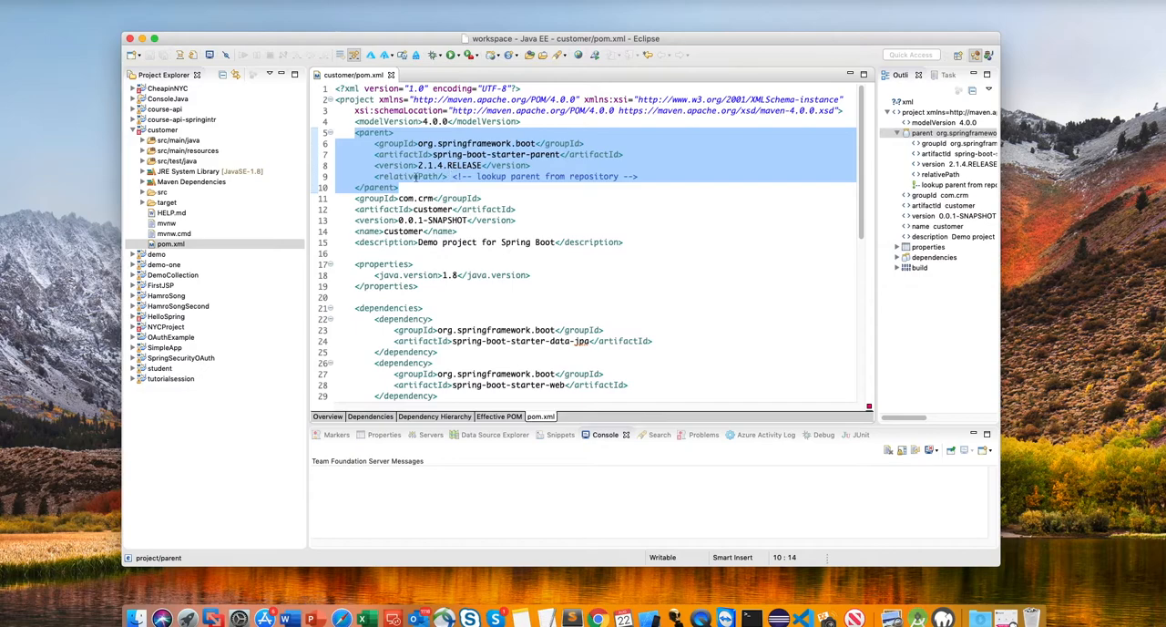
scroll(down, 3)
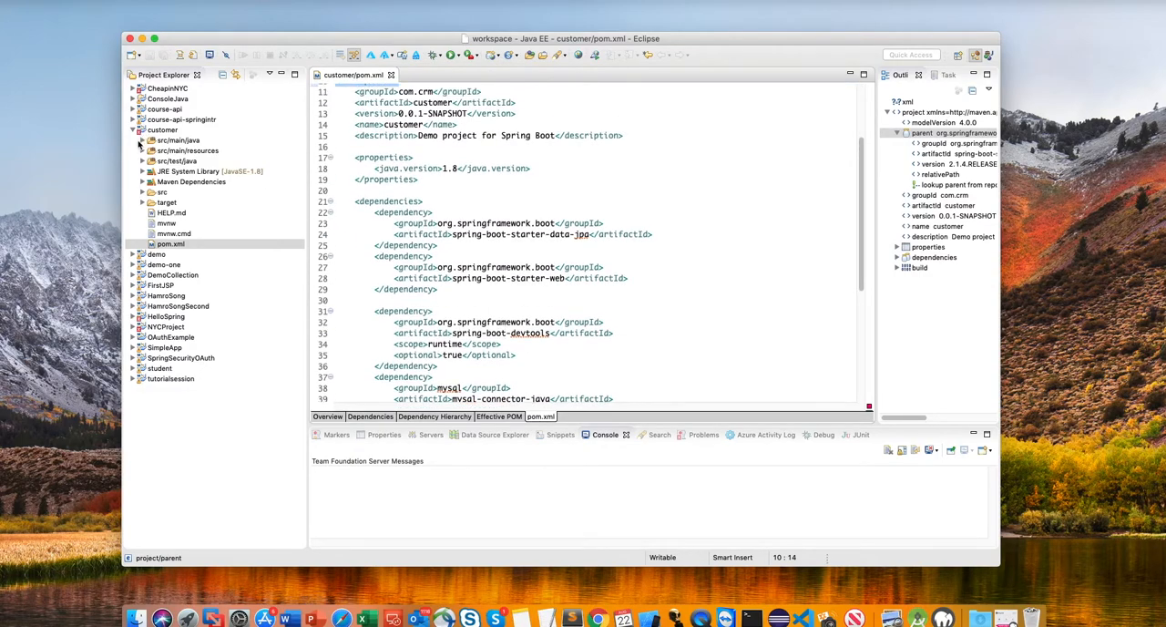
Run CustomerApplication as a Java application, which fails with no DataSource URL configured.
click(142, 140)
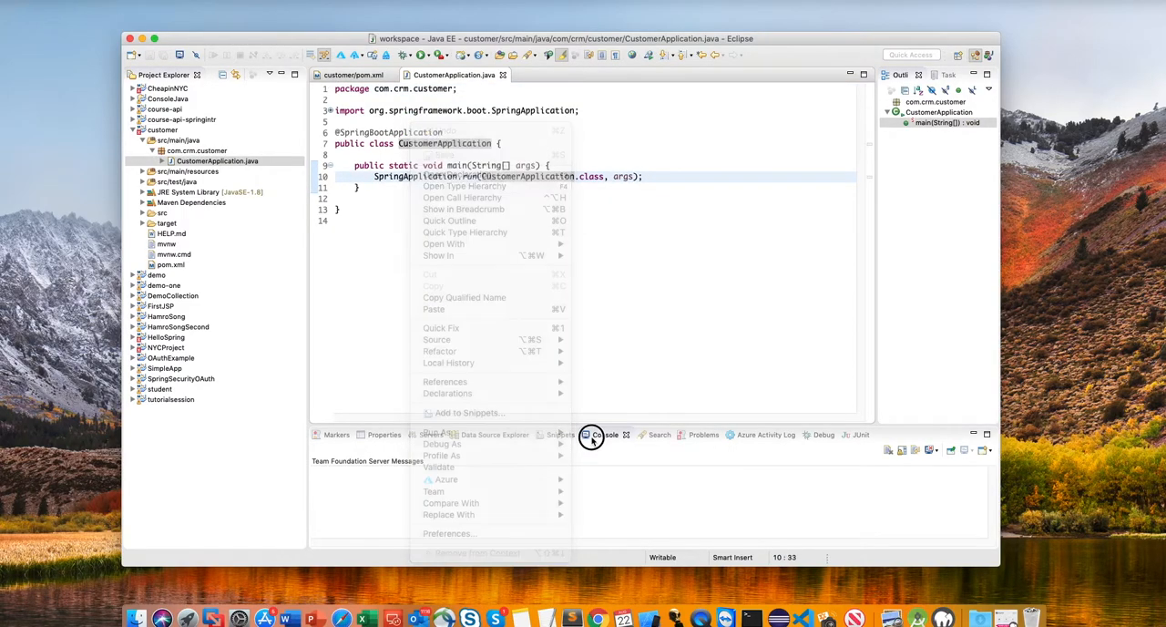
mouse_move(456, 471)
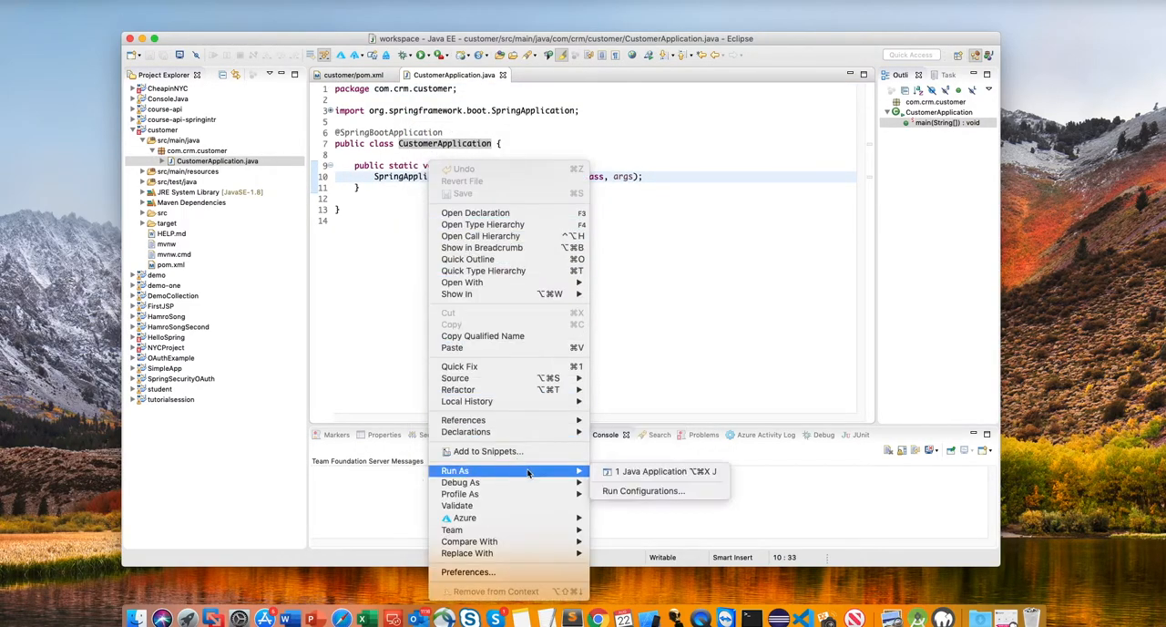
click(654, 471)
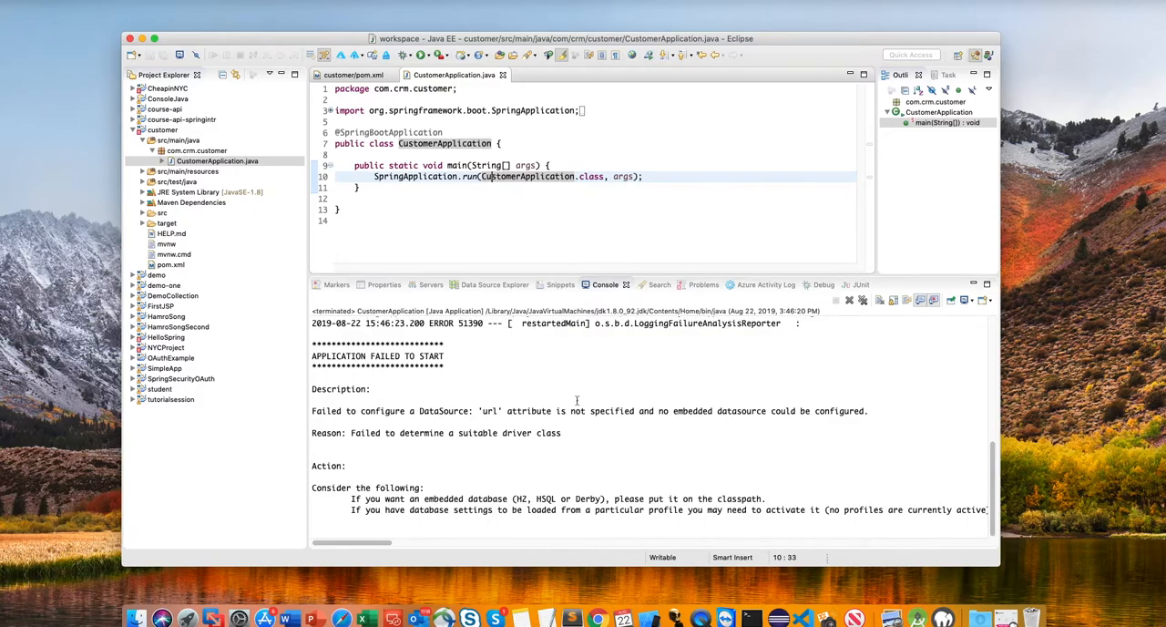
mouse_move(546, 278)
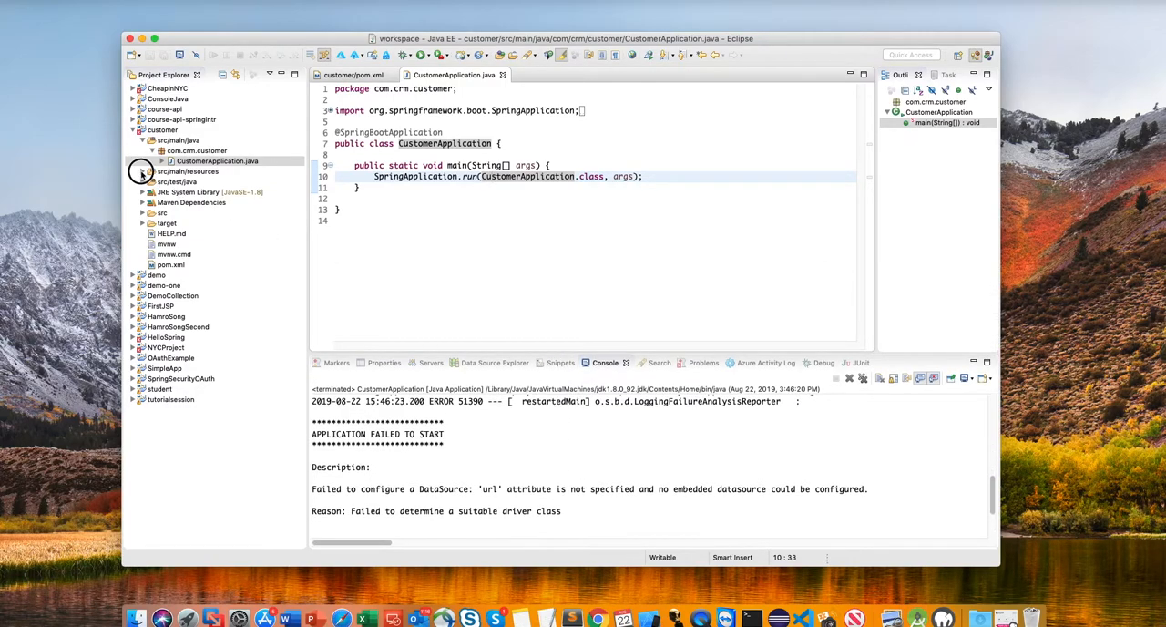
Open the customer application.properties, expand the student project's resources, and enter spring.jpa.hibernate.ddl-auto=update.
click(201, 202)
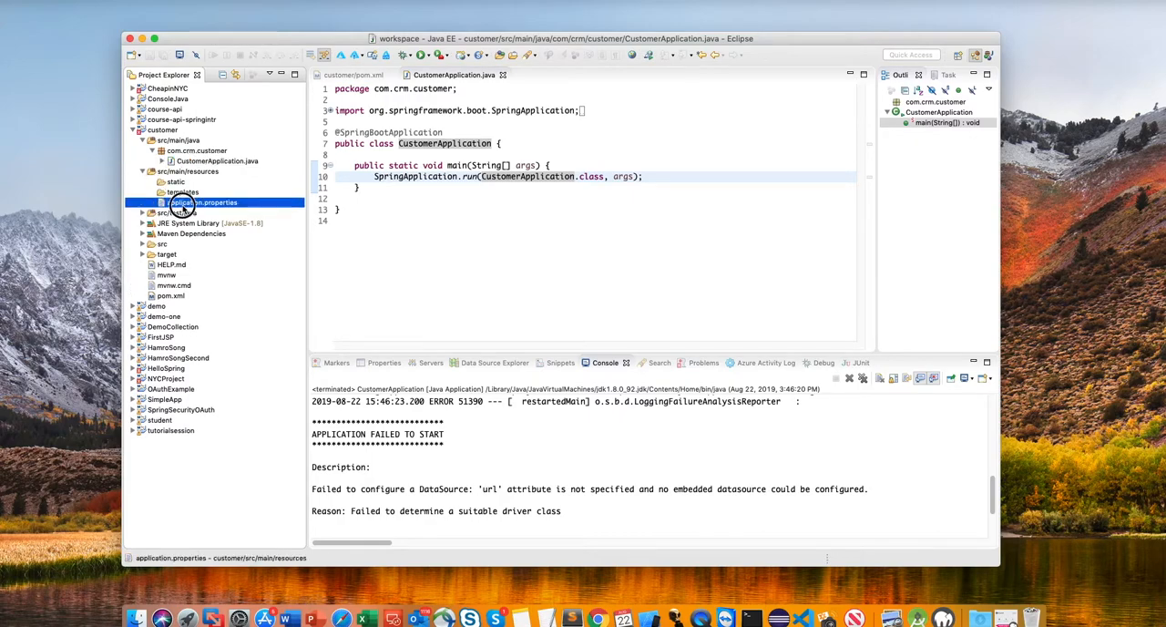
double_click(202, 202)
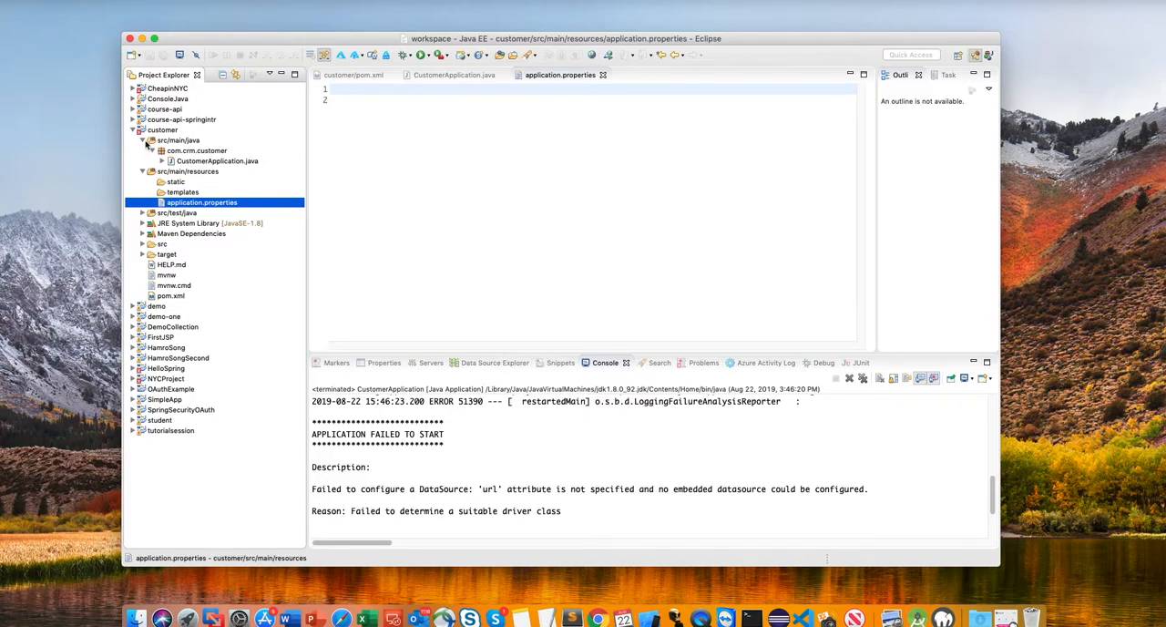
click(143, 140)
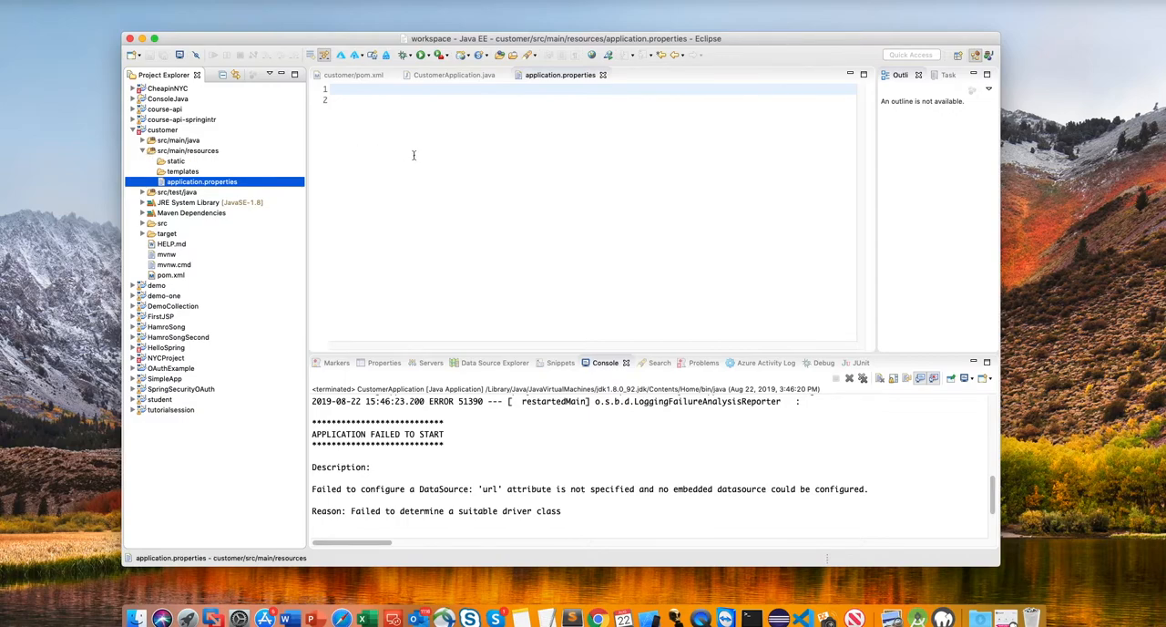
click(133, 399)
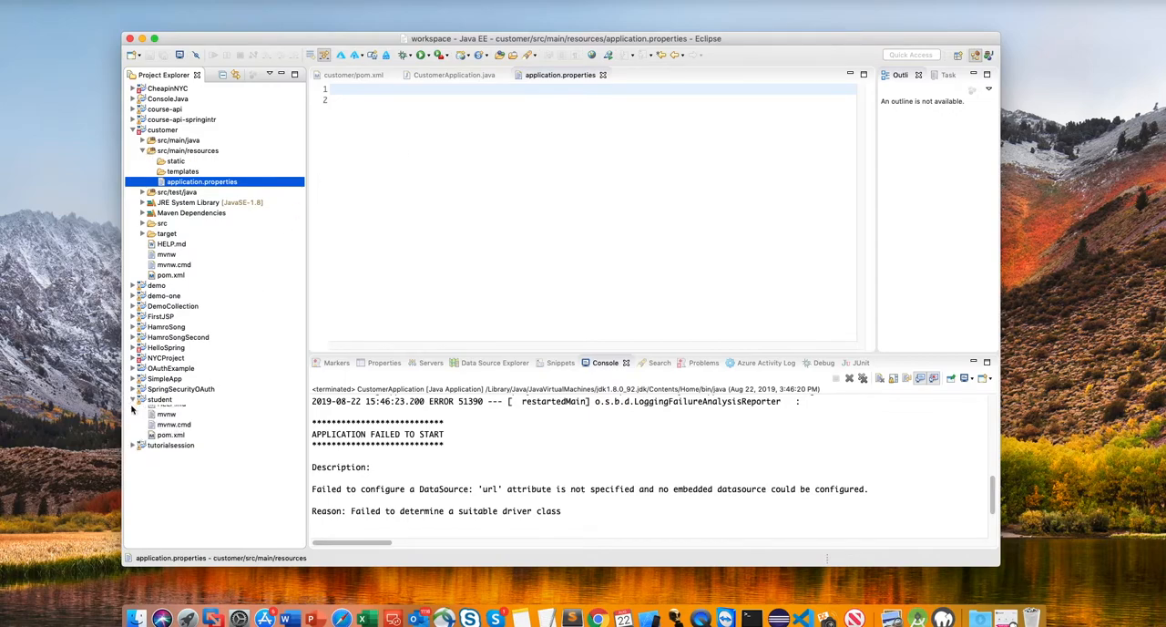
click(133, 399)
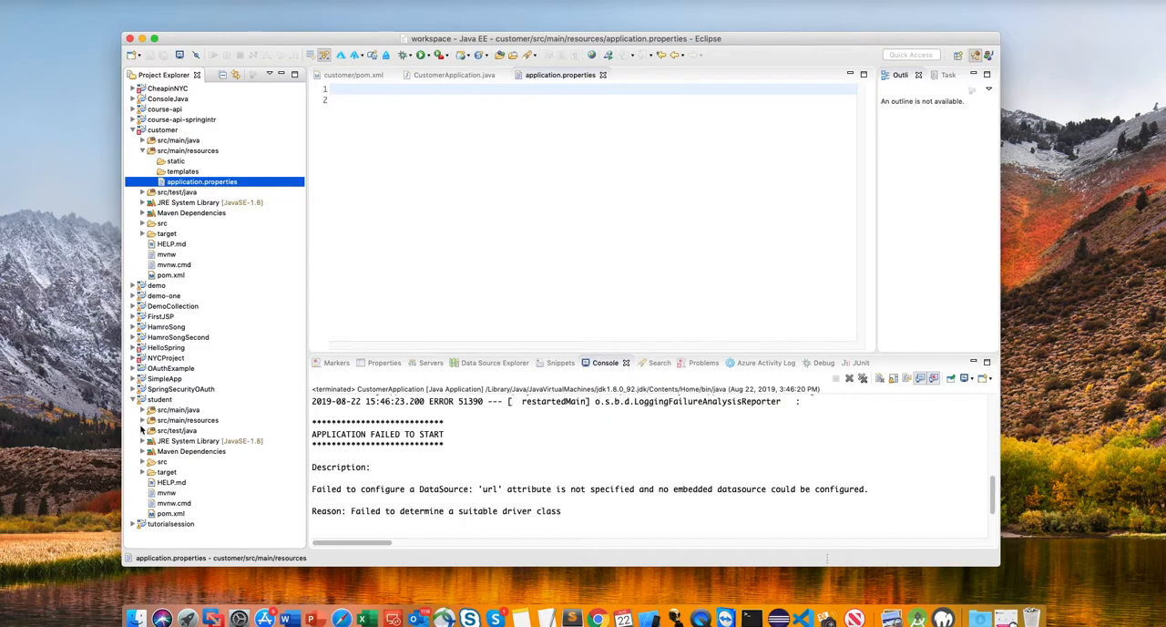
click(202, 450)
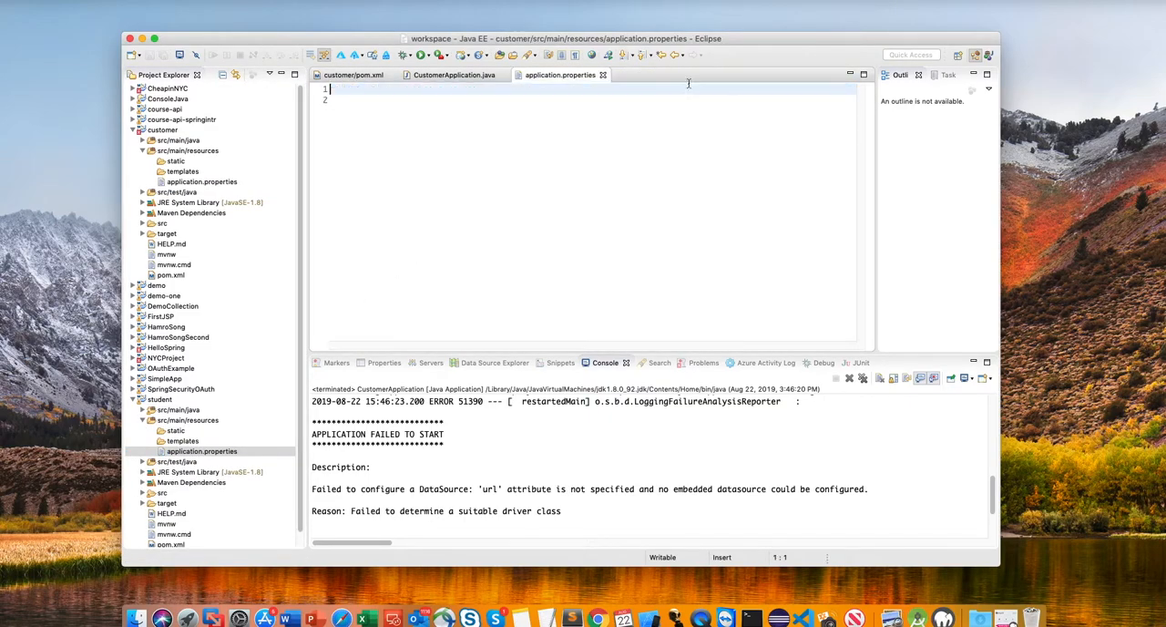
text(spring.jpa.hibernate.ddl-auto=update)
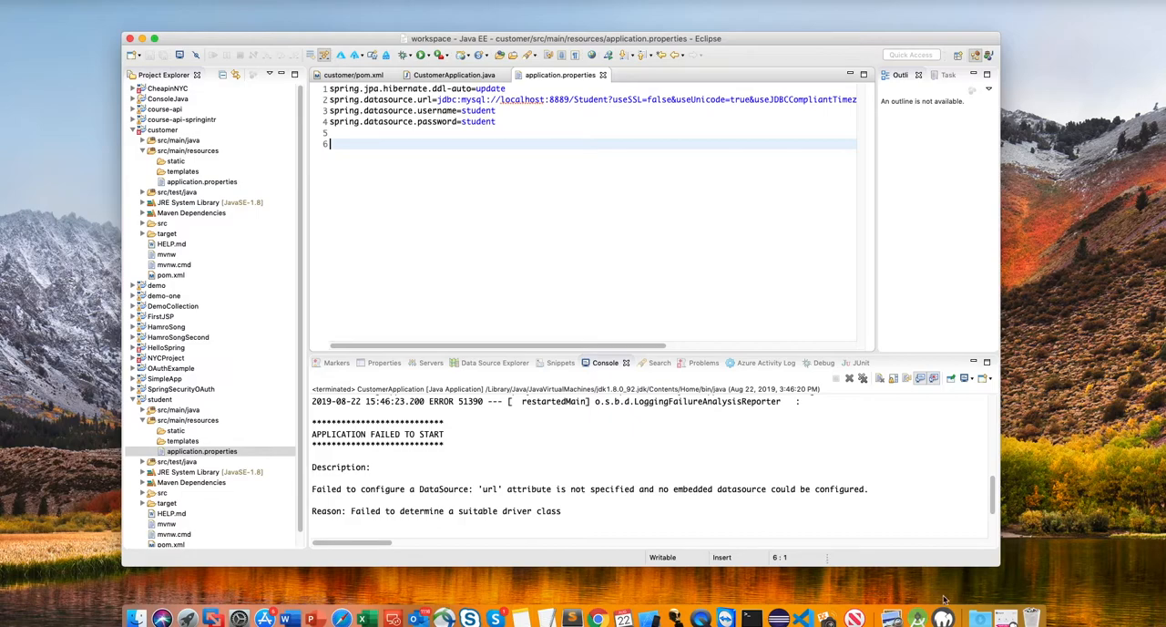
mouse_move(943, 618)
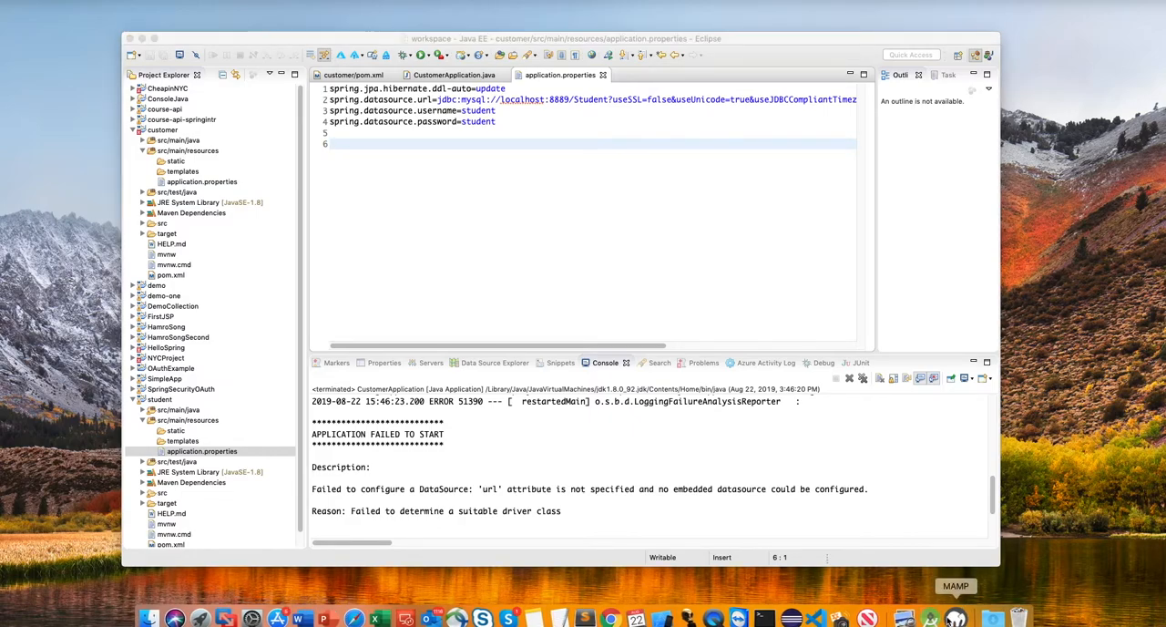
Open a new browser window and go to localhost:8888 for phpMyAdmin.
right_click(610, 618)
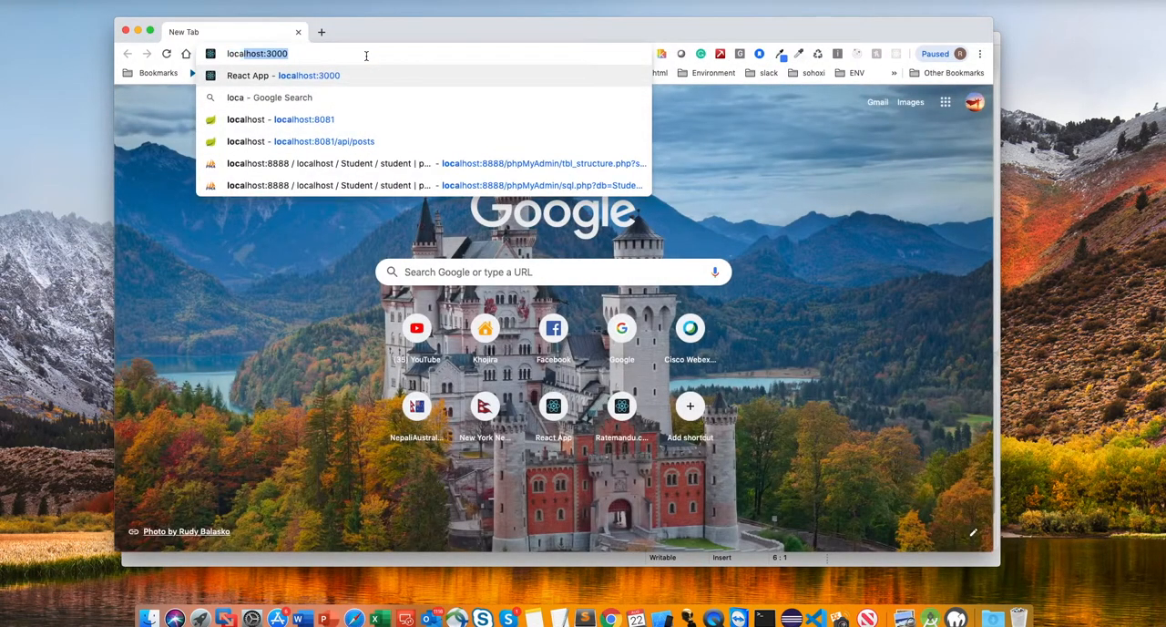
text(localhost:8888/phpMyAdmin/tbl_structure.php?server=1&db=Student&table=student&pos=0&tok)
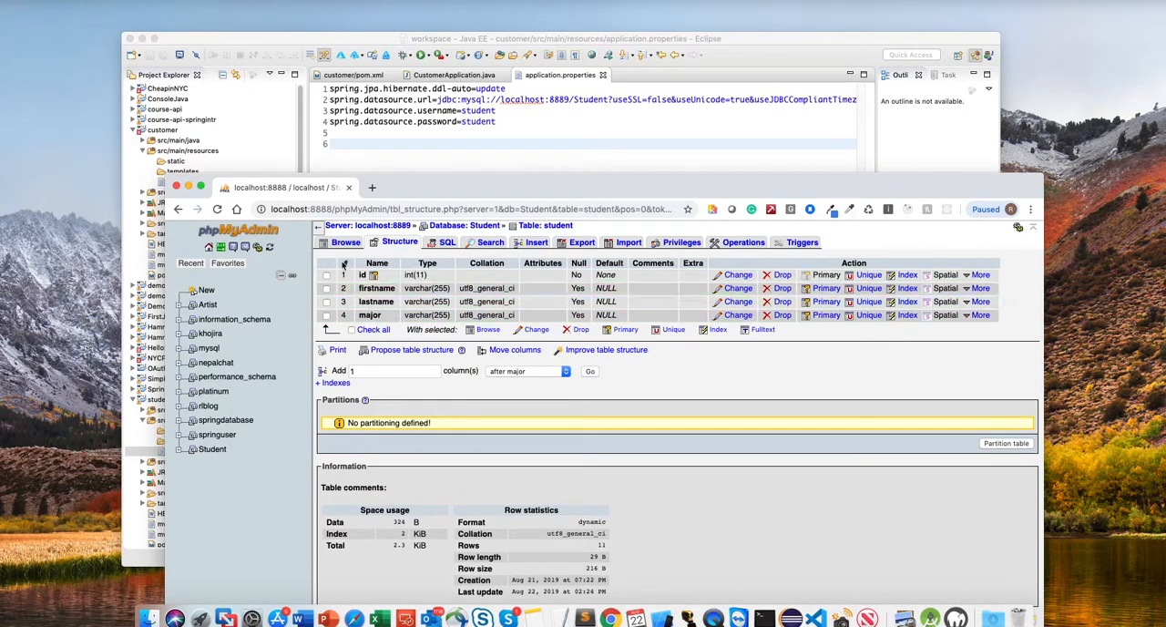
mouse_move(822, 480)
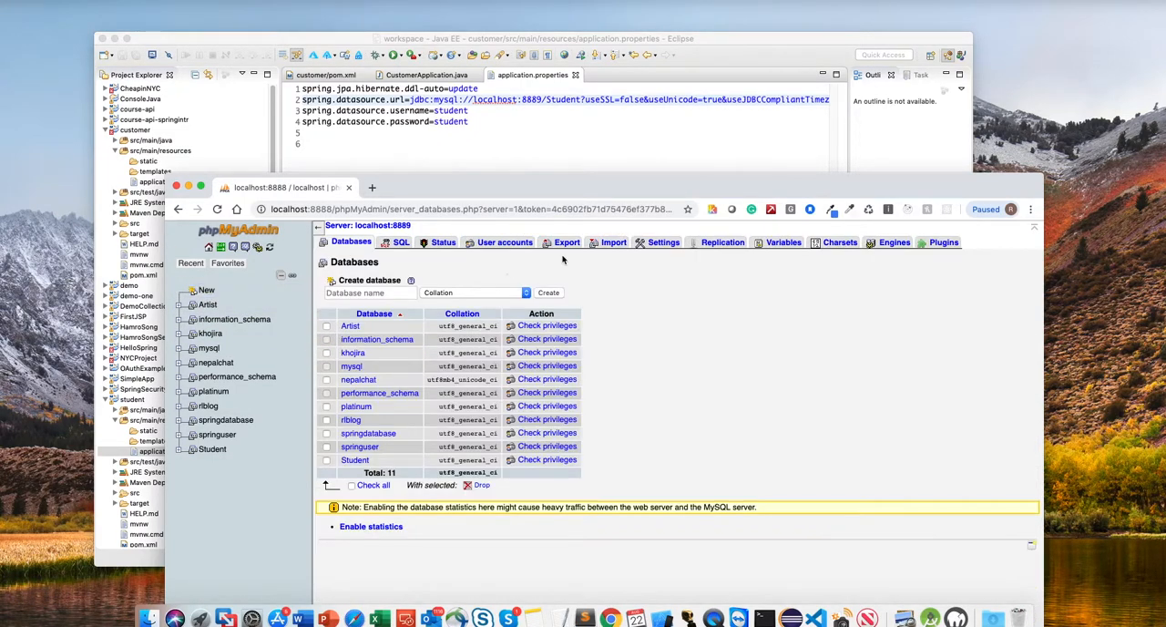
Create the 'customers' database, select it, and view its Privileges tab.
text(customers)
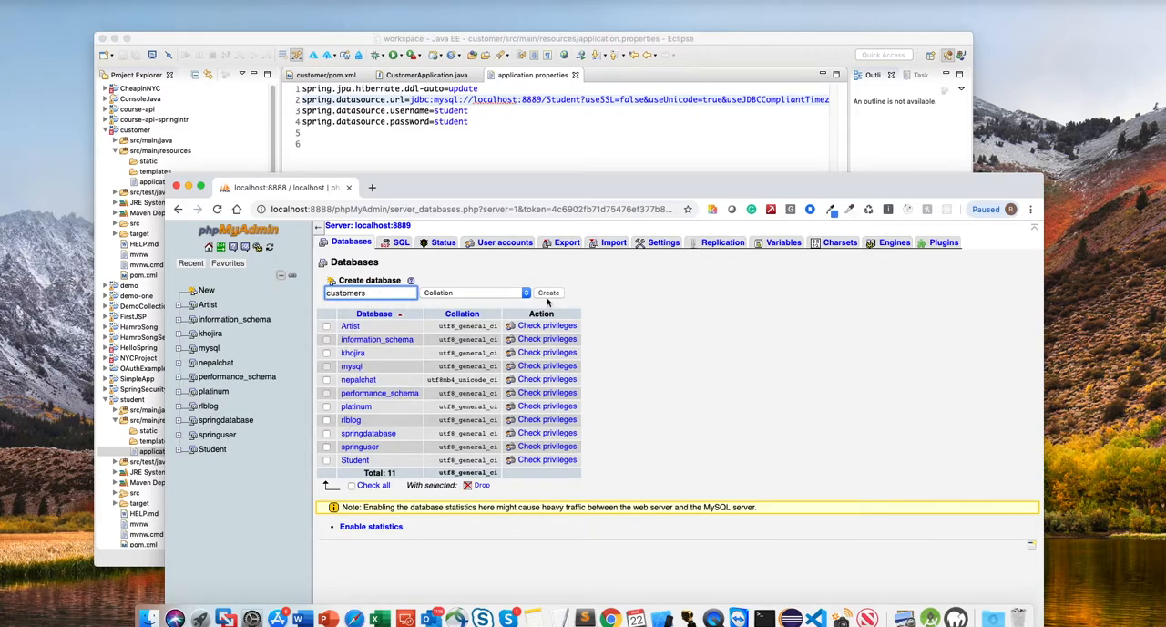
key(Backspace)
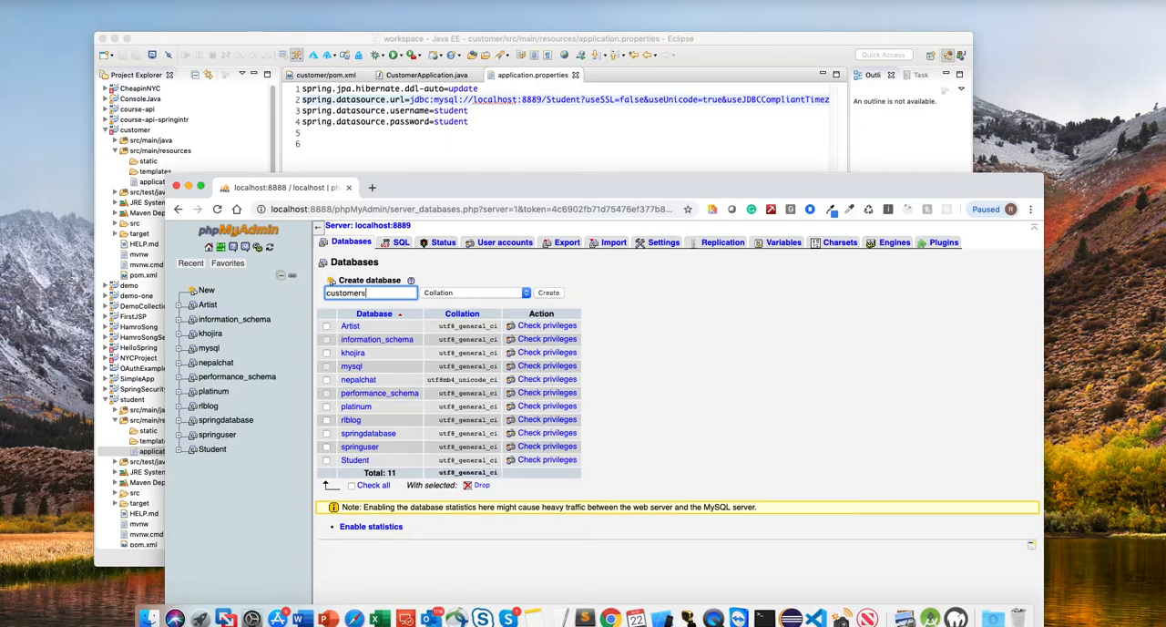
click(549, 292)
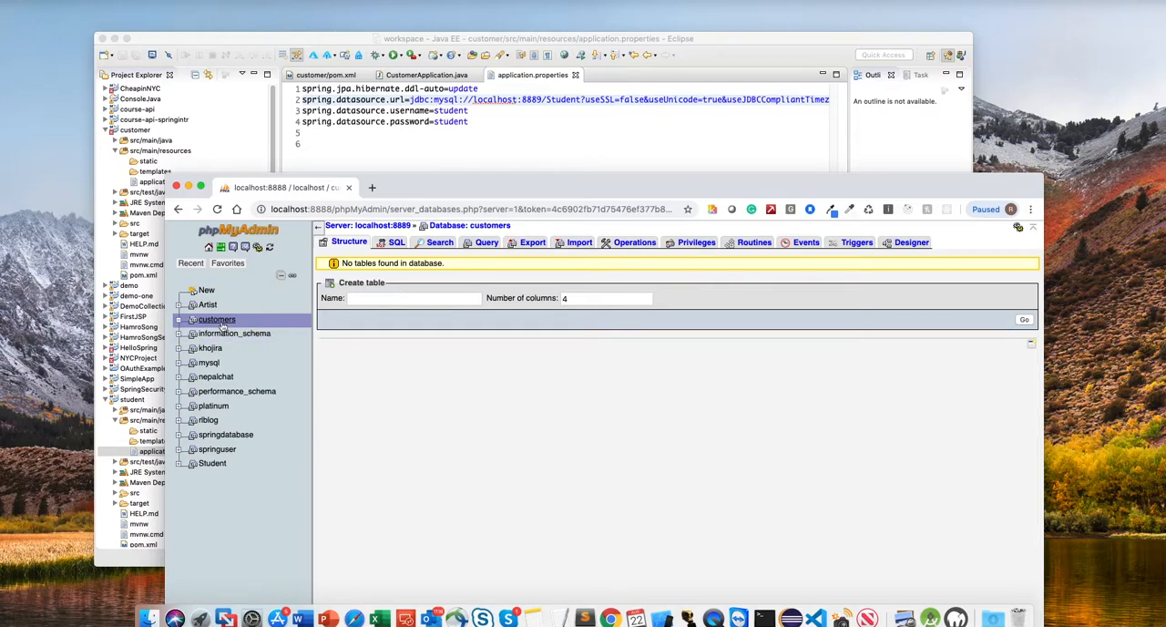
click(216, 320)
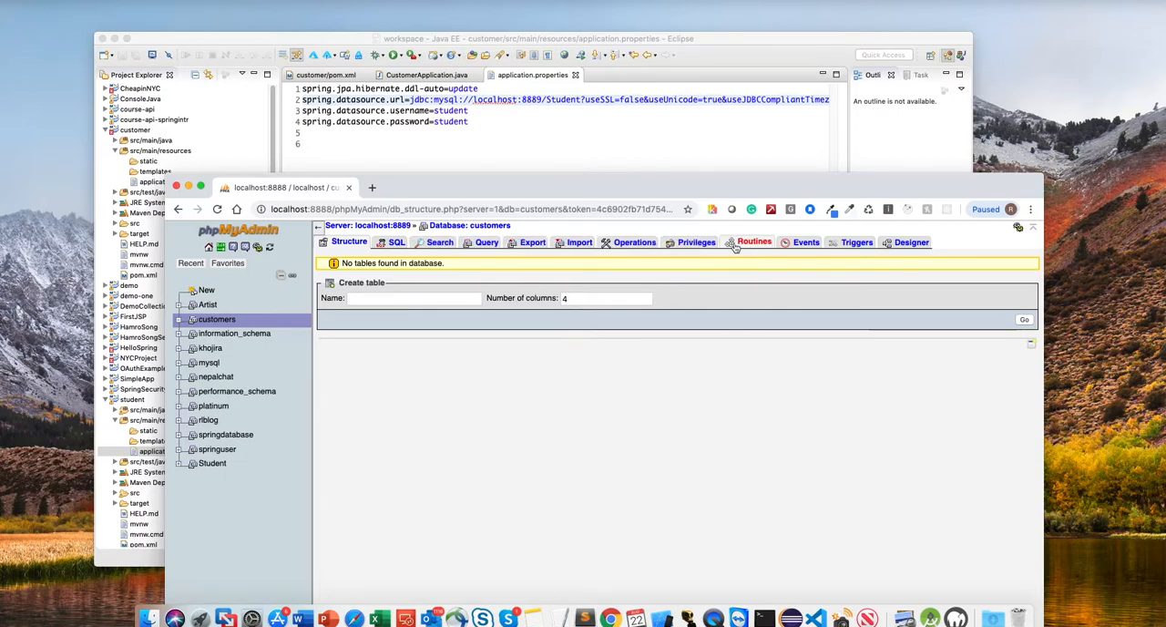
click(696, 243)
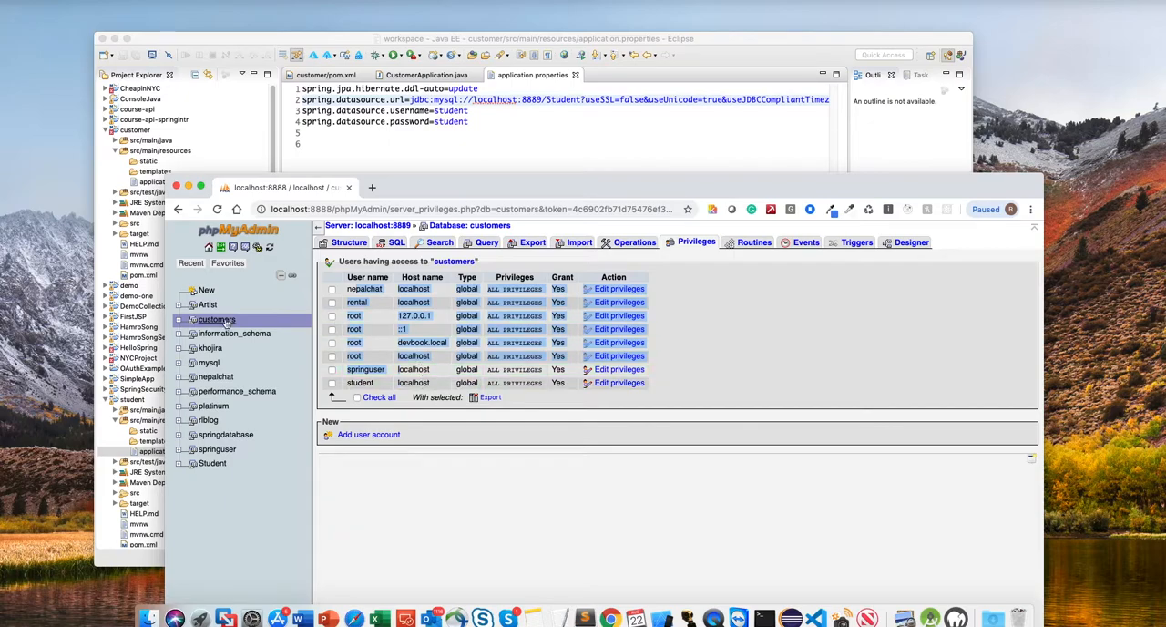
mouse_move(497, 126)
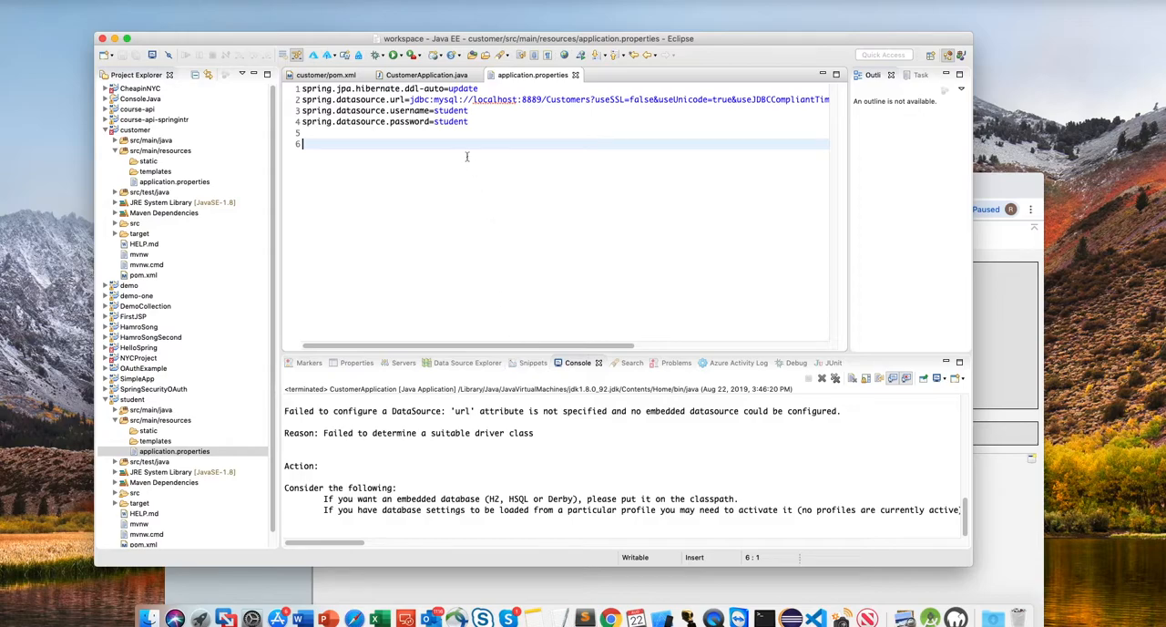
Return to the properties editor, then enter localhost:8081 in a new browser tab.
click(421, 75)
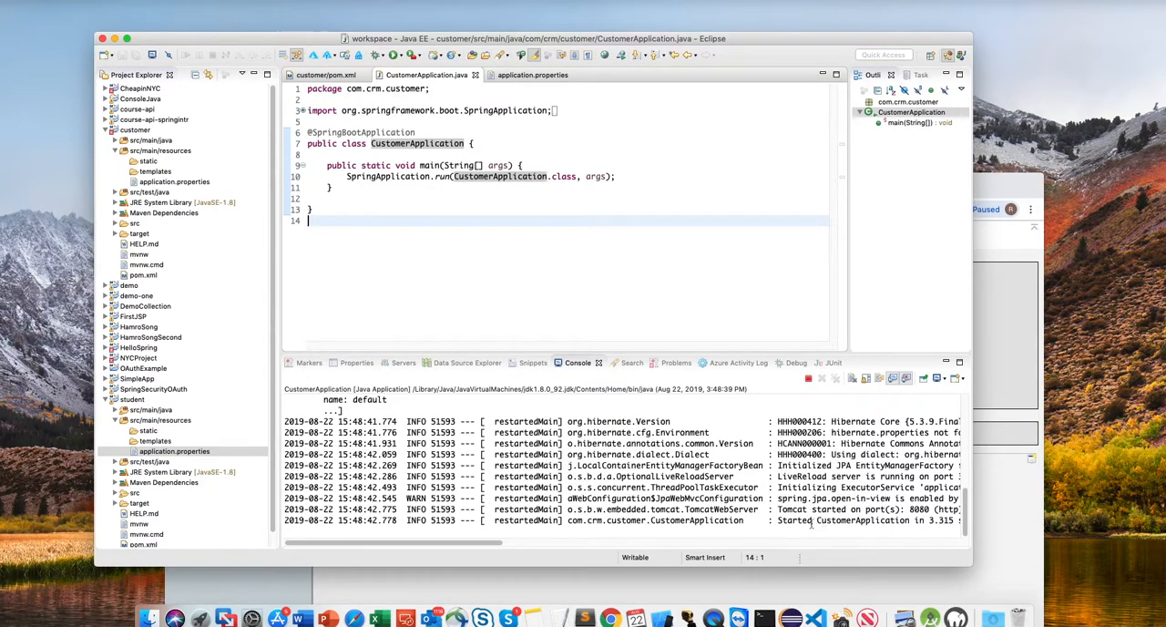
mouse_move(1009, 250)
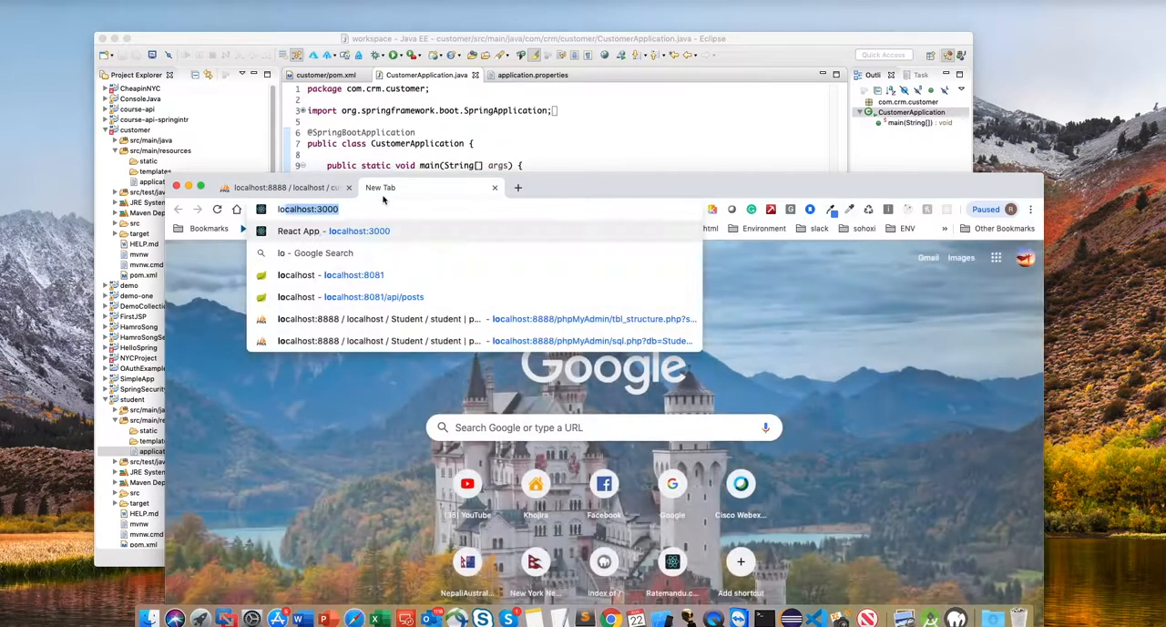
text(localhost:8081)
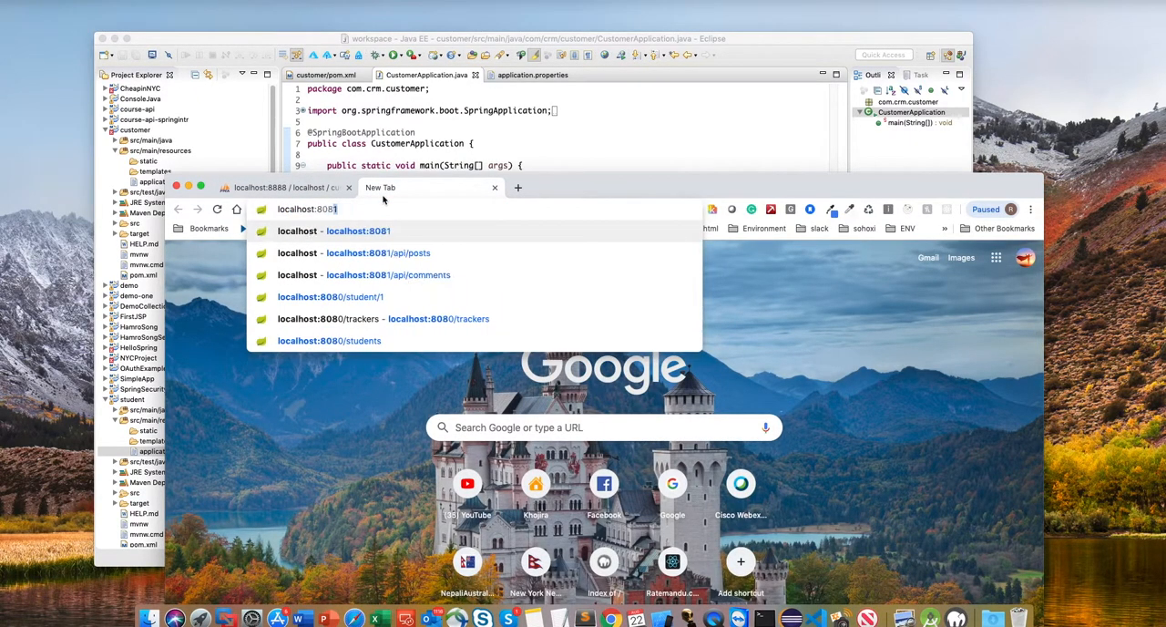